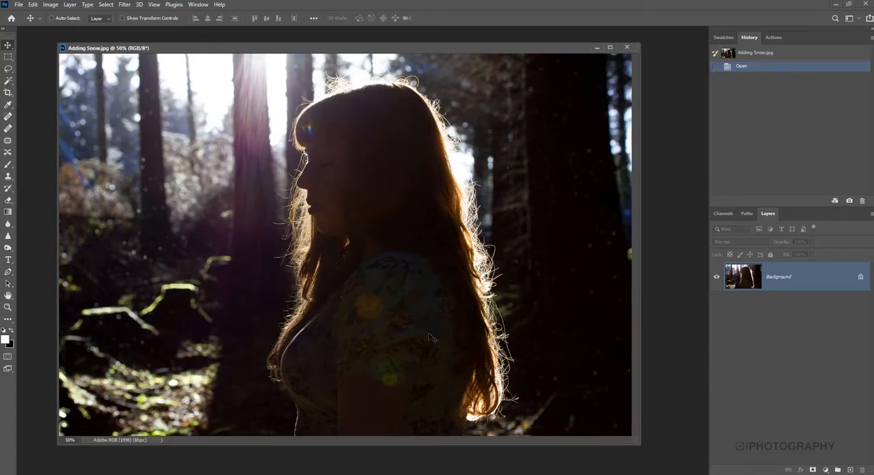
mouse_move(206, 244)
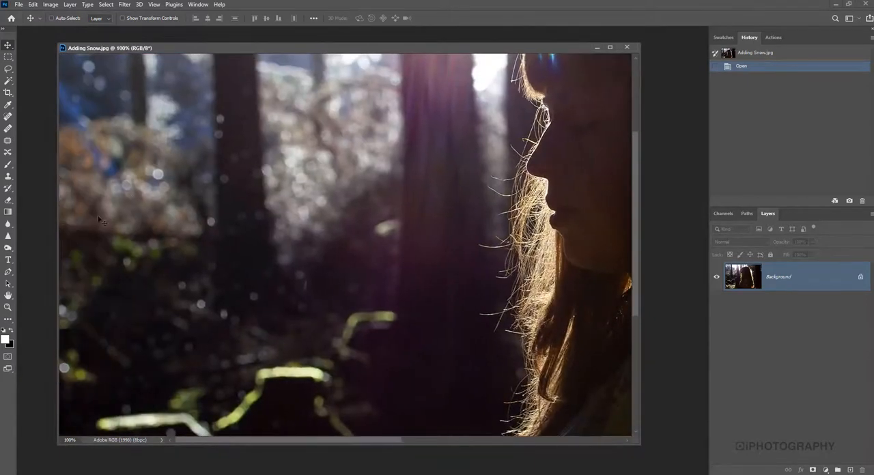
mouse_move(215, 314)
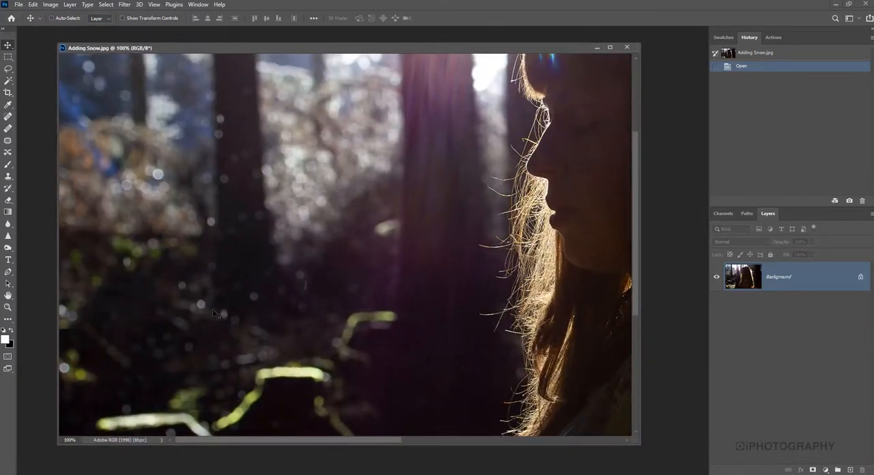
mouse_move(198, 303)
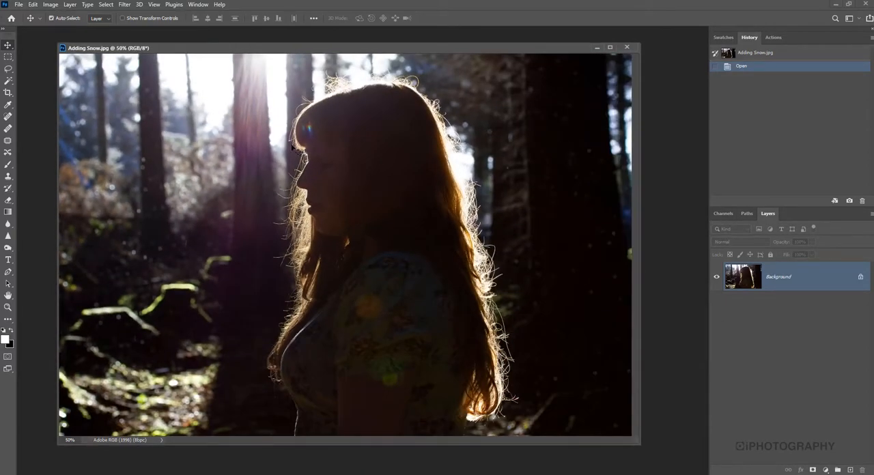
- Create a blank layer called 'Snow' over the Background portrait
drag(634, 437, 651, 456)
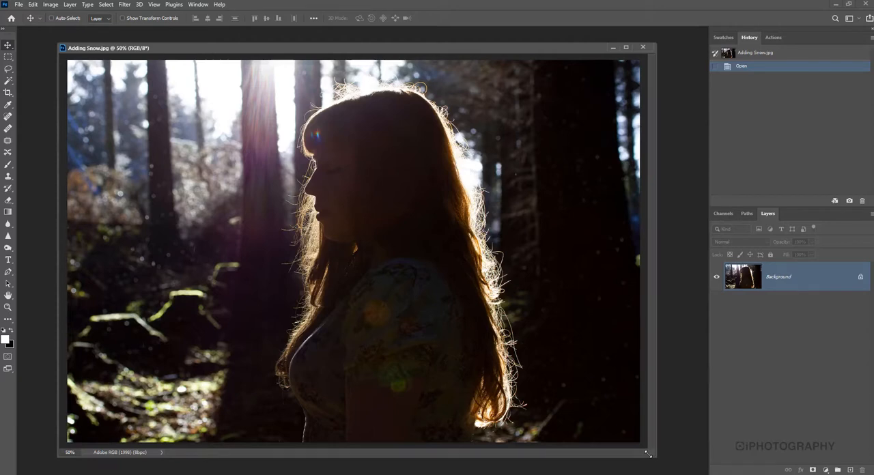
mouse_move(687, 418)
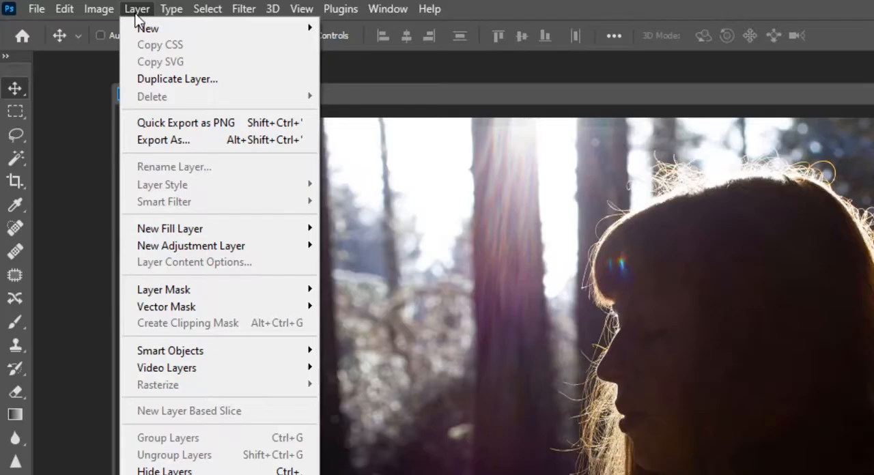
click(148, 28)
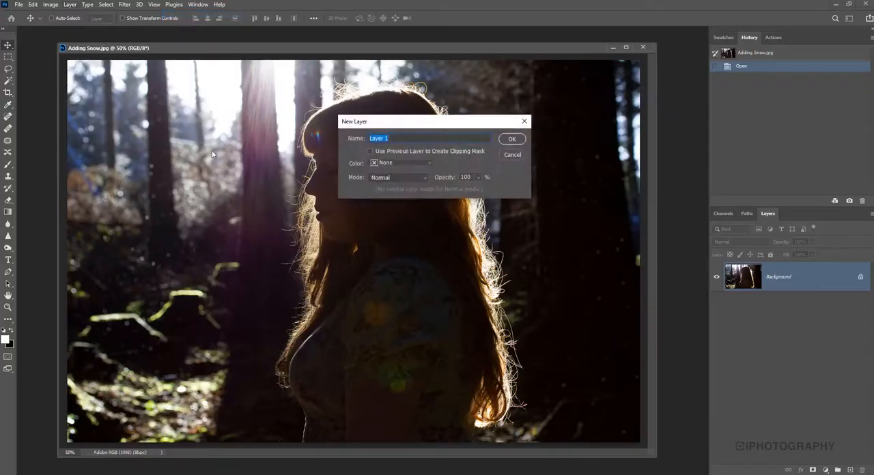
click(512, 138)
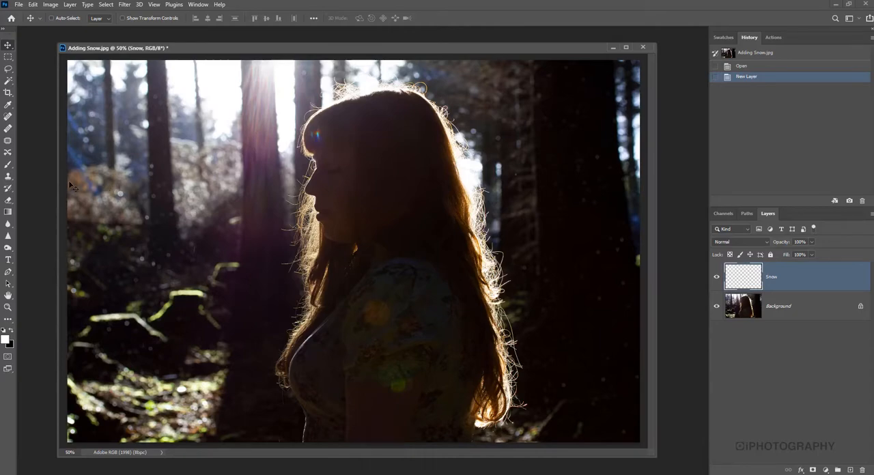
click(32, 5)
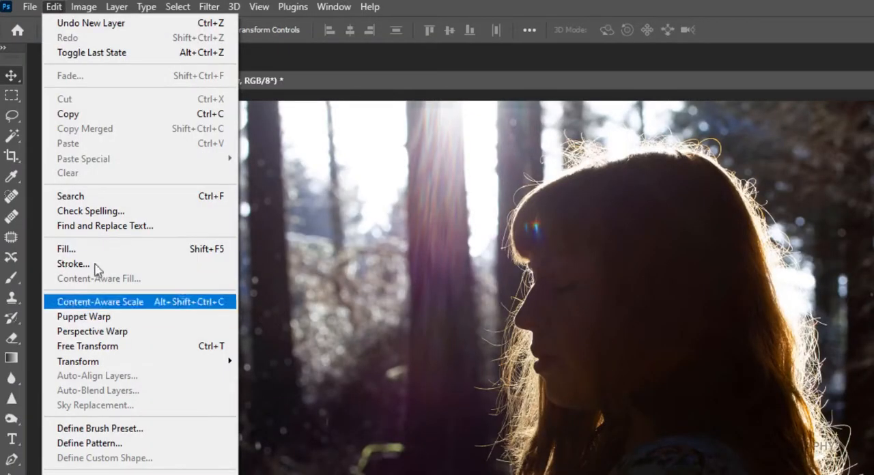
- Fill the Snow layer solid black with Contents set to Black
click(66, 249)
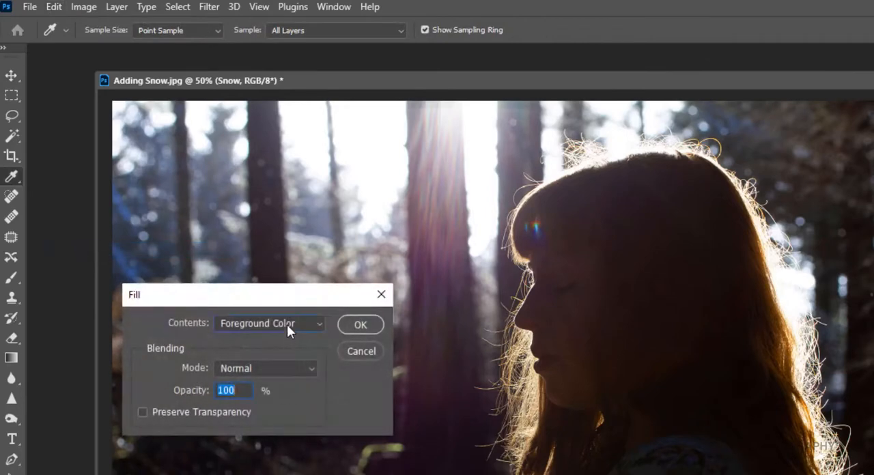
click(270, 323)
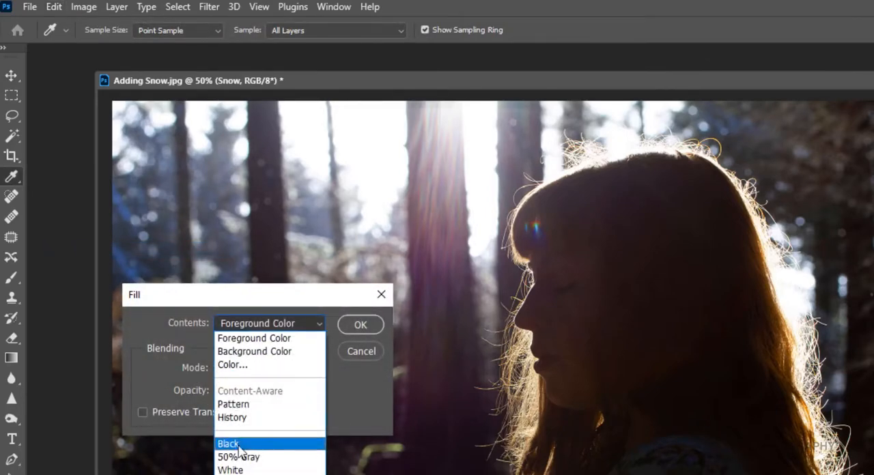
click(228, 444)
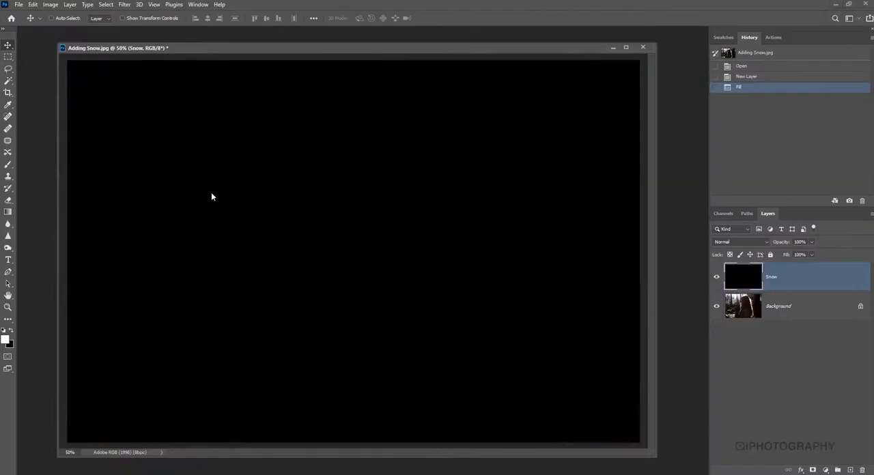
mouse_move(191, 205)
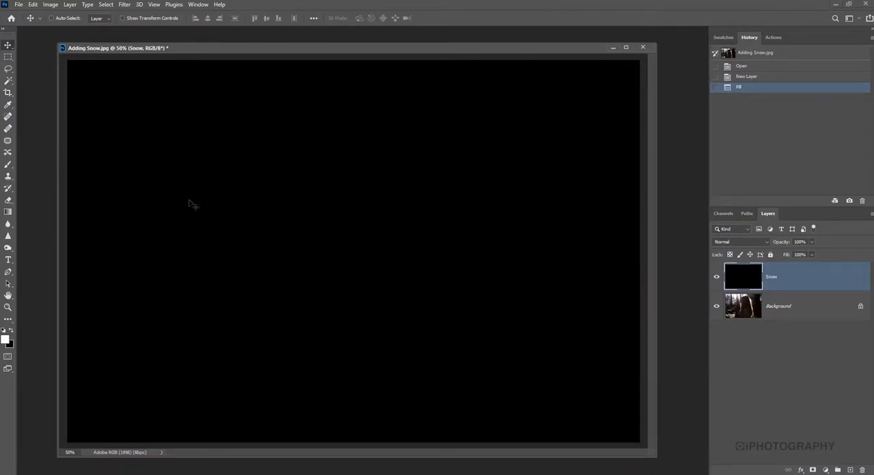
mouse_move(192, 208)
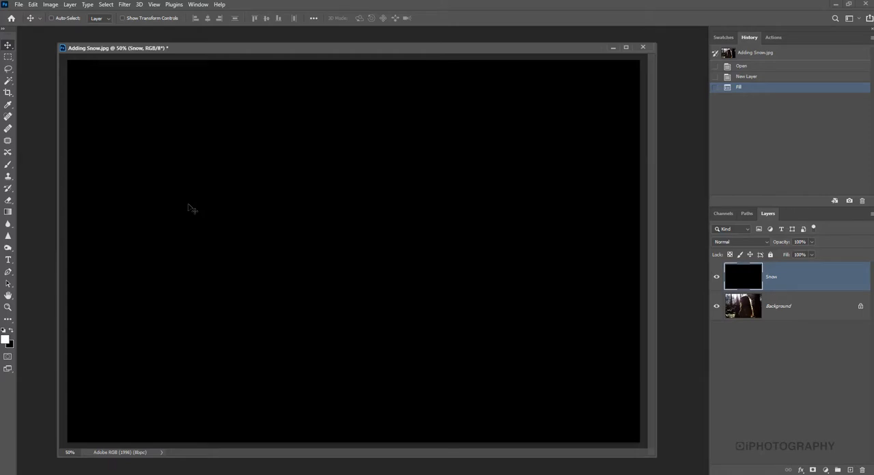
mouse_move(171, 107)
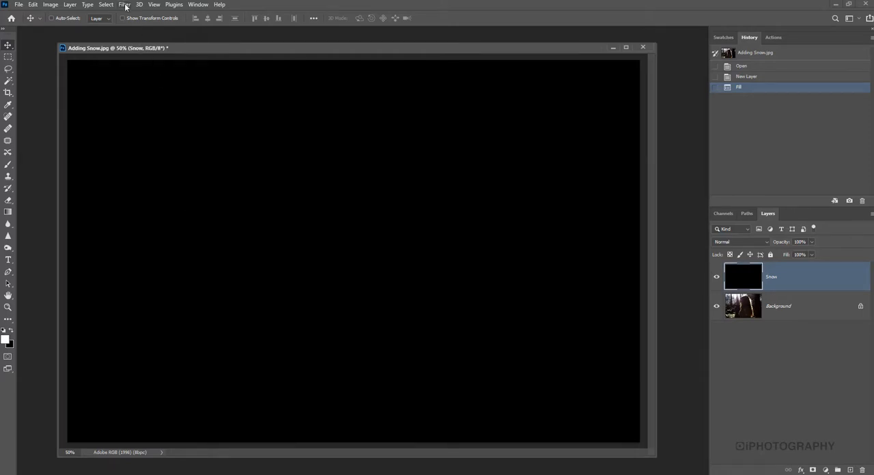
- Add 27.59% Gaussian monochromatic noise to the black Snow layer
click(125, 5)
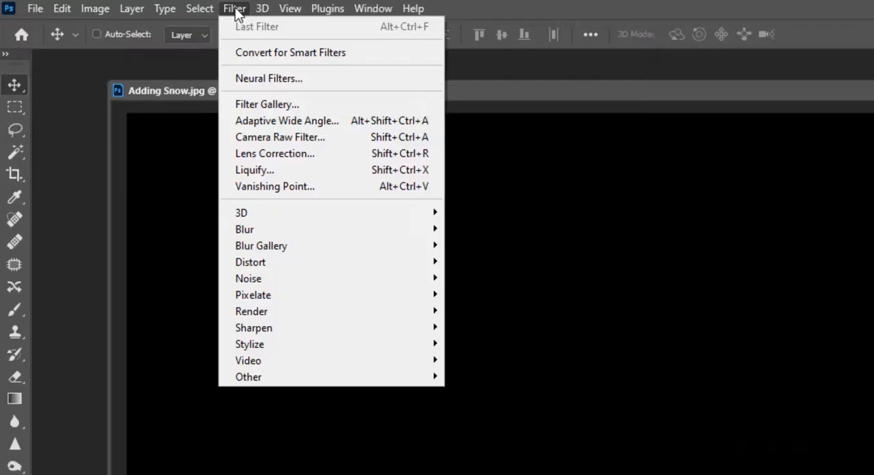
mouse_move(247, 278)
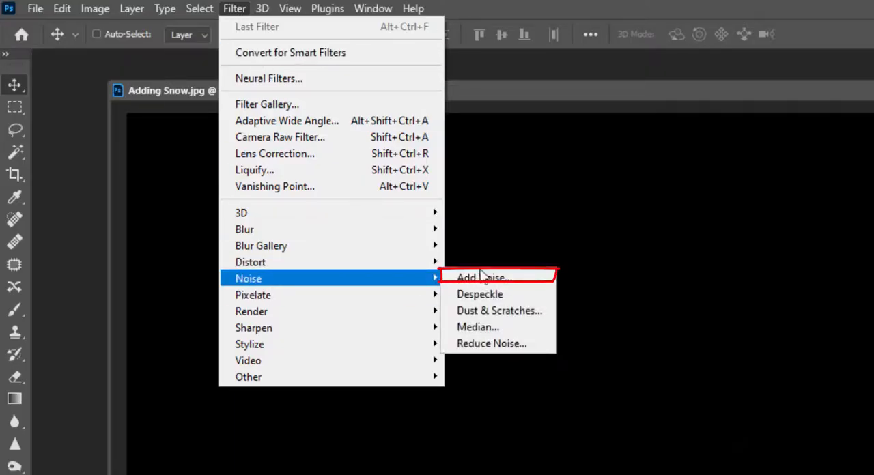
click(484, 277)
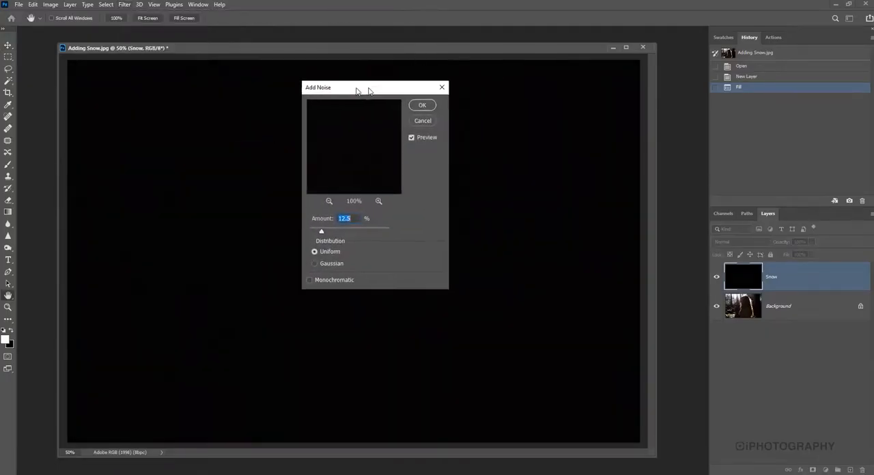
drag(356, 87, 319, 86)
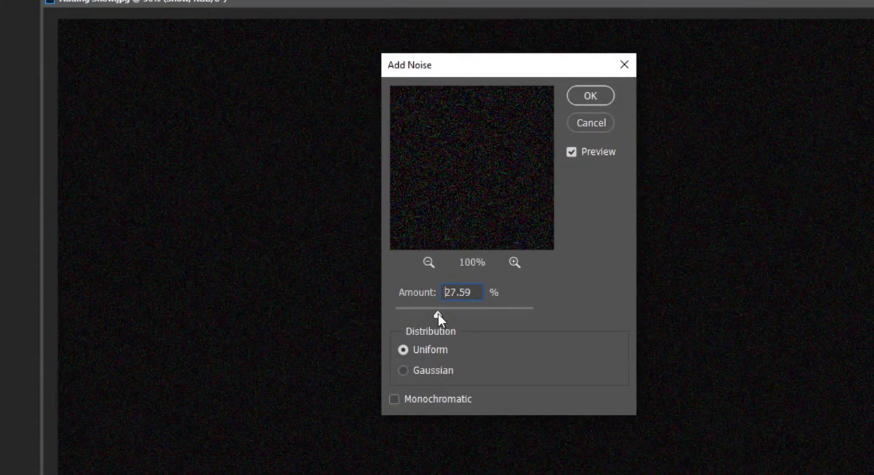
triple_click(461, 292)
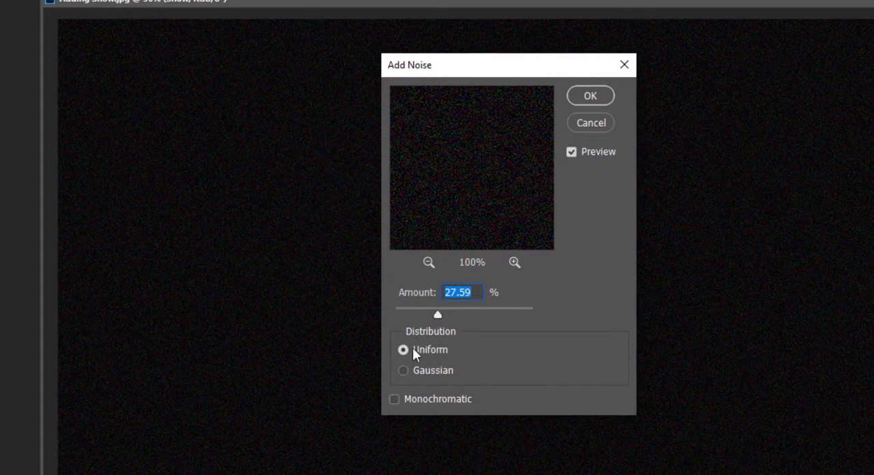
click(403, 370)
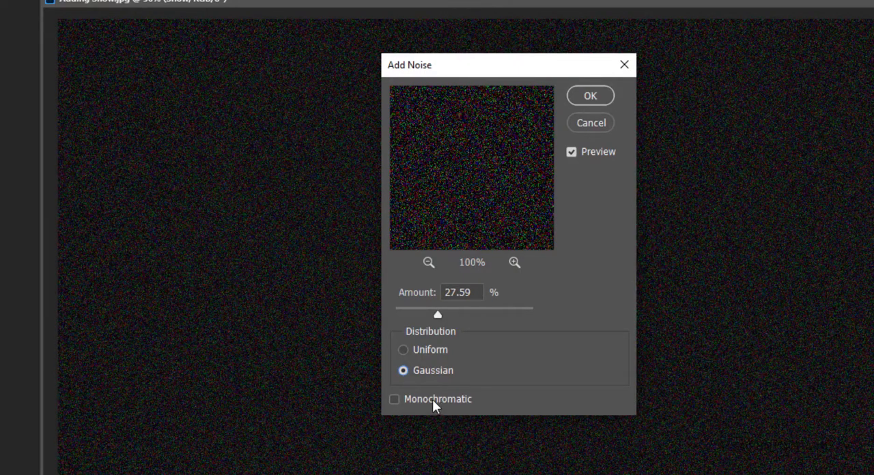
click(394, 400)
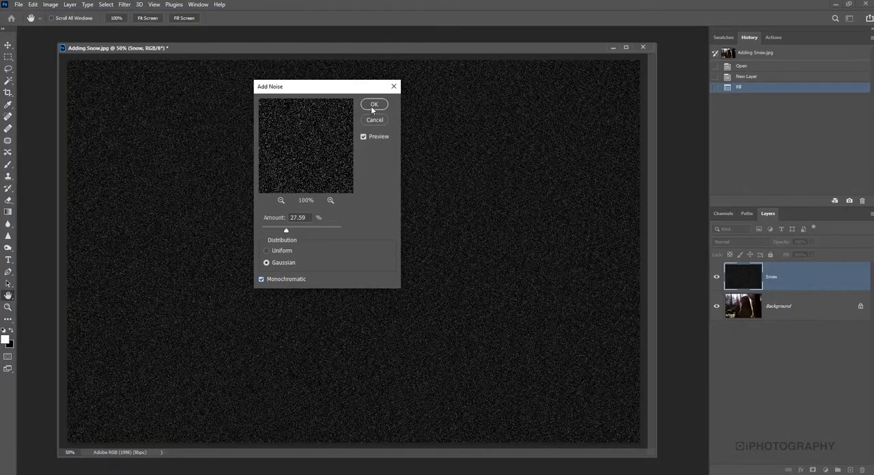
click(374, 104)
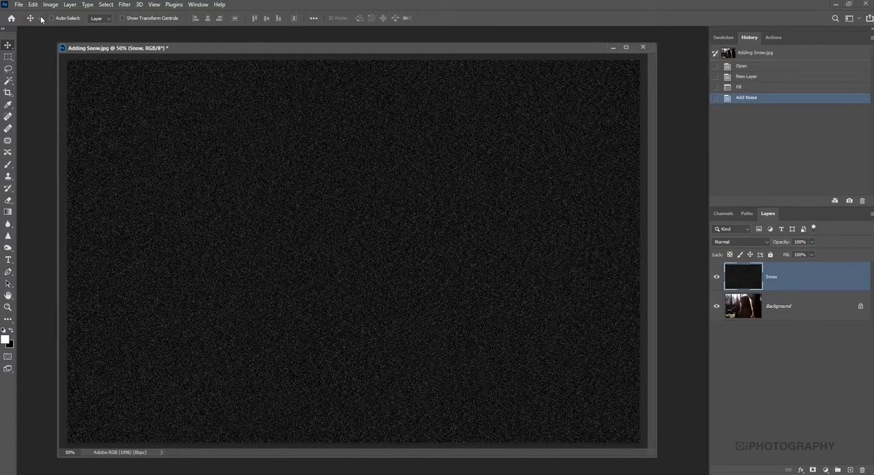
- Free-transform the Snow layer's noise to 500% width and height
click(33, 5)
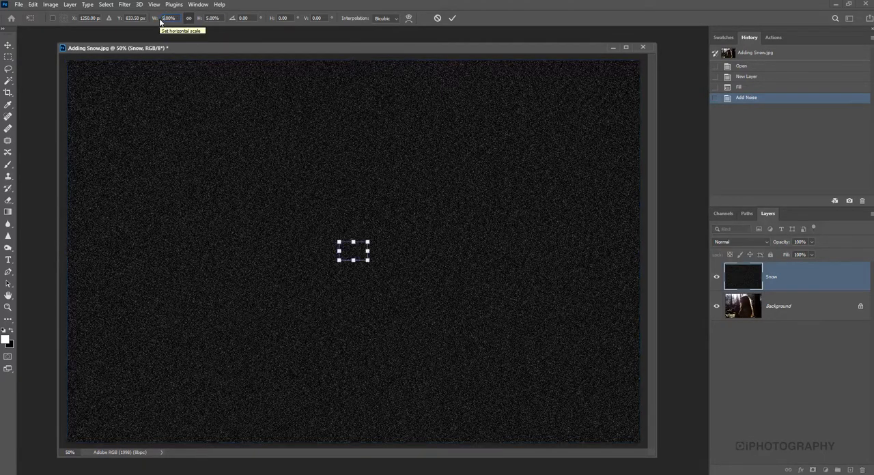
text(500.00%)
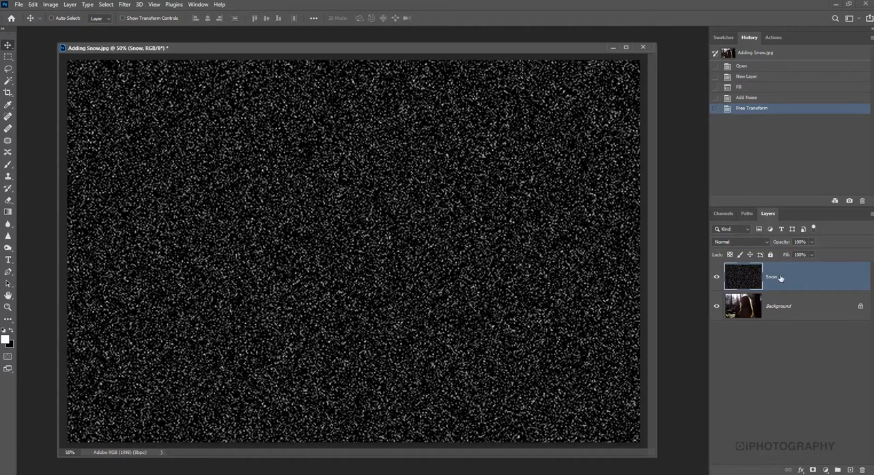
- Switch the Snow layer's blend mode from Normal to Screen
click(740, 241)
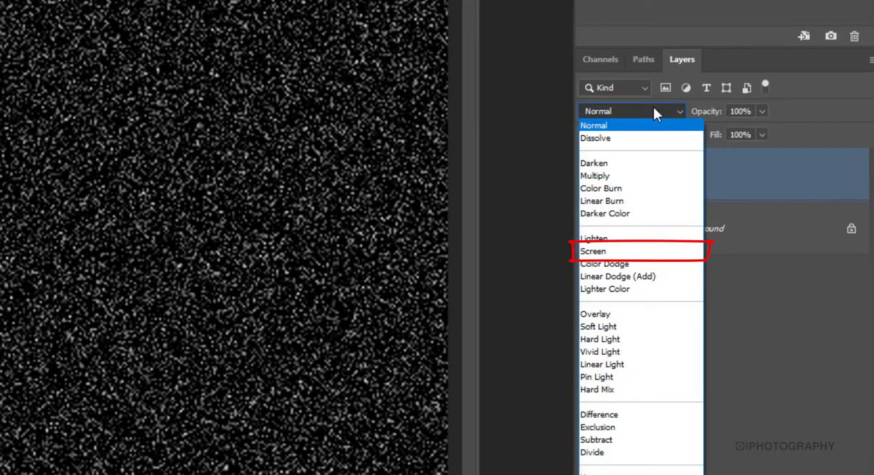
click(592, 250)
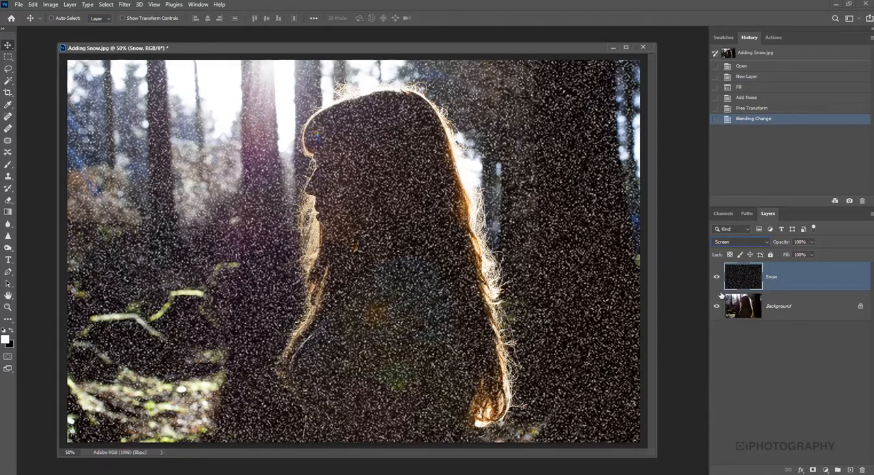
mouse_move(716, 306)
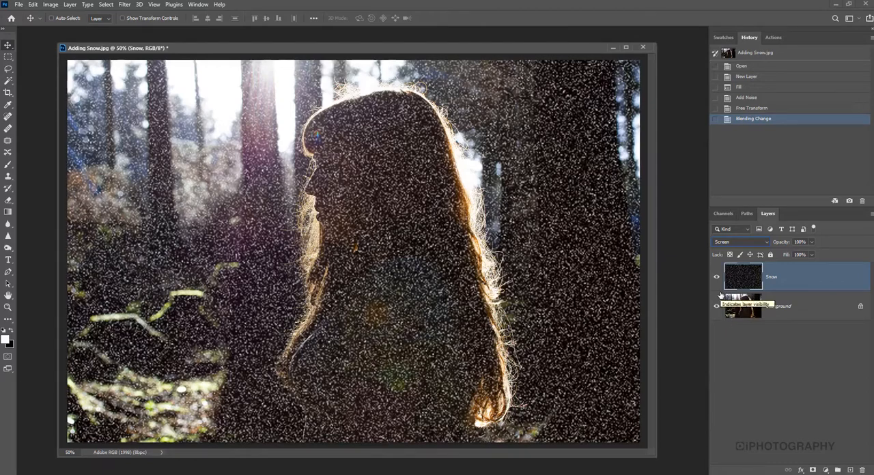
mouse_move(716, 305)
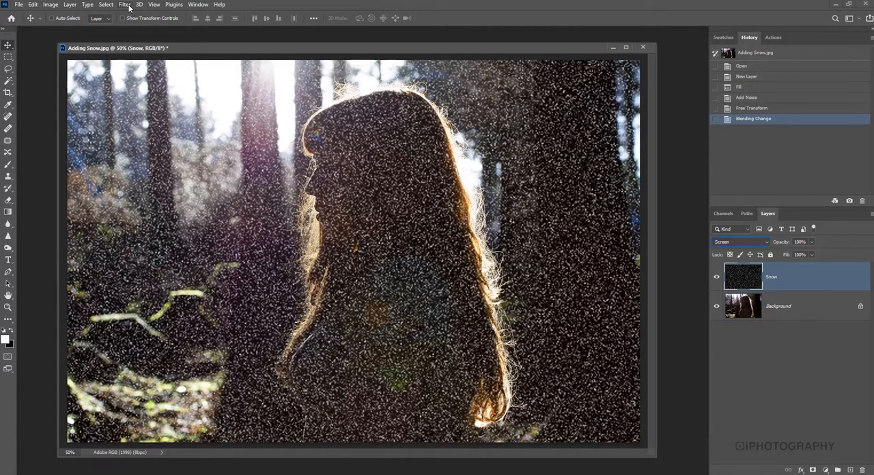
- Apply Motion Blur to the Snow layer at -60° angle, 20-pixel distance
click(124, 4)
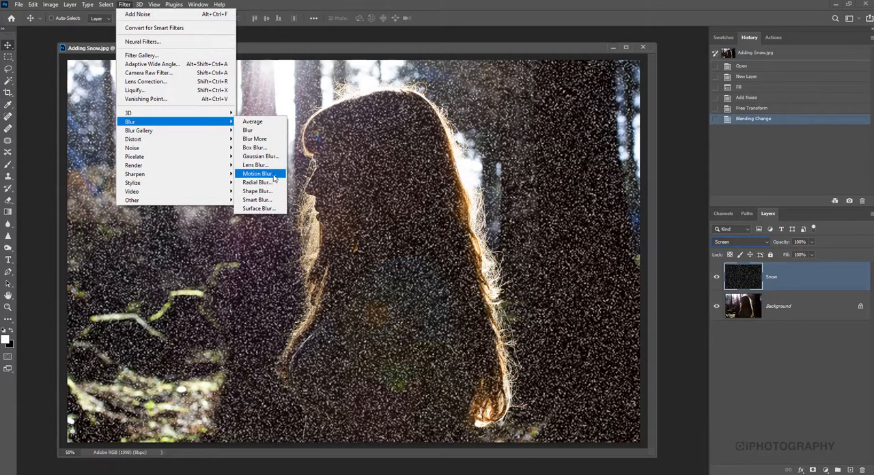
click(257, 174)
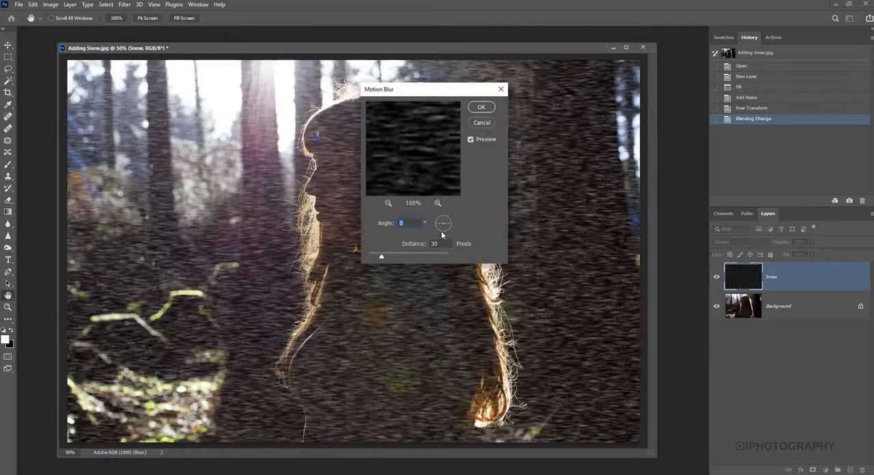
drag(443, 223, 445, 219)
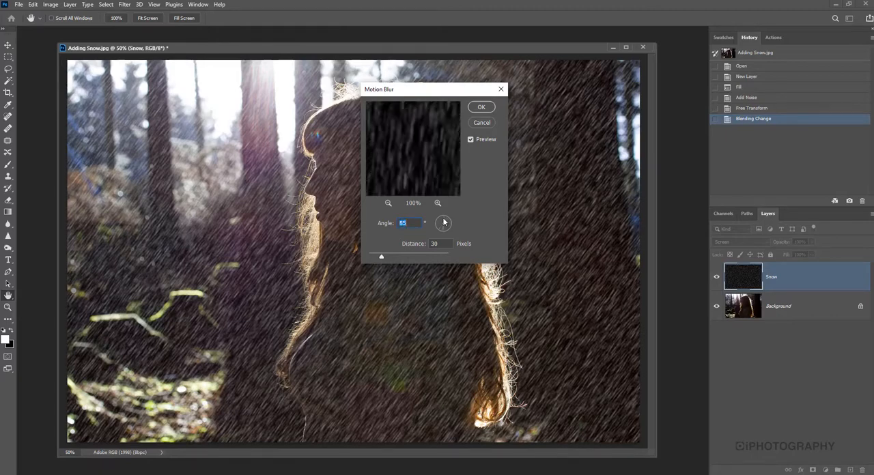
drag(444, 222, 441, 222)
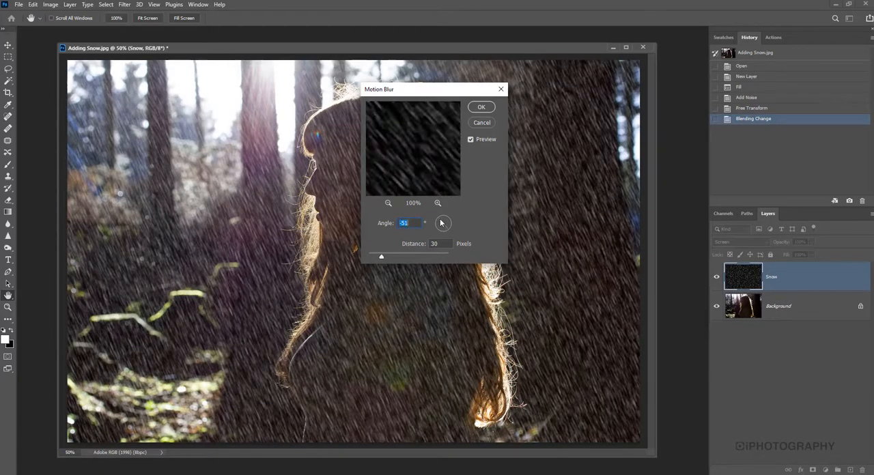
click(407, 222)
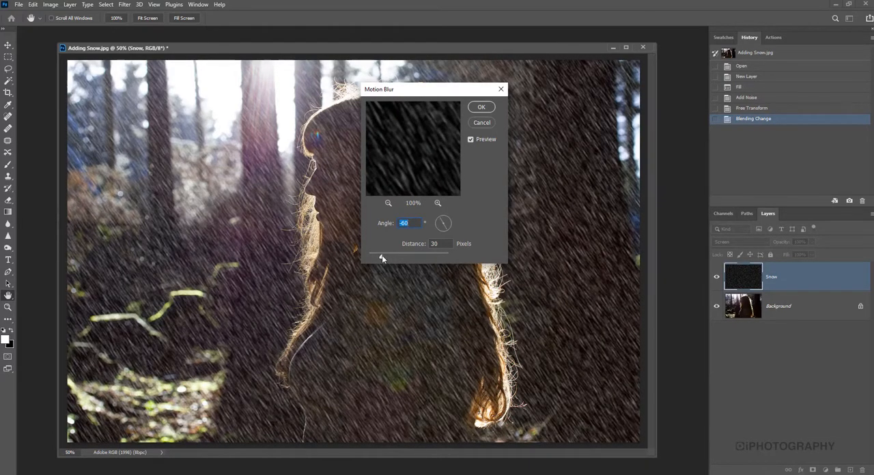
drag(381, 254, 396, 254)
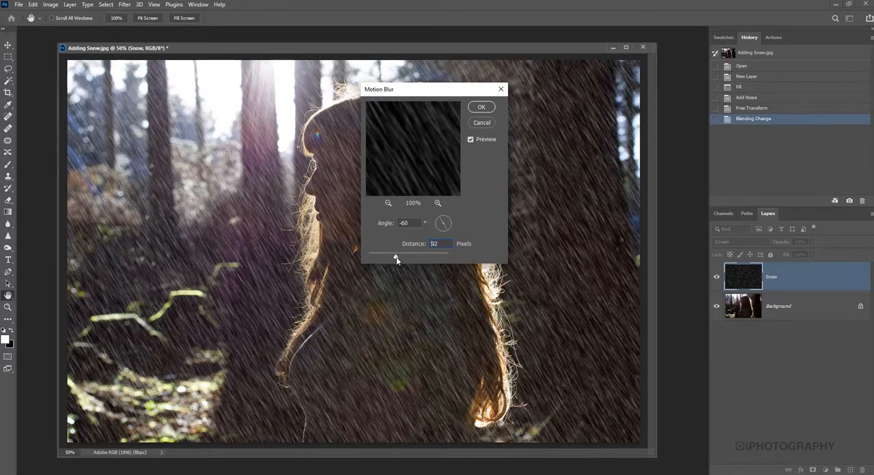
drag(395, 258, 383, 258)
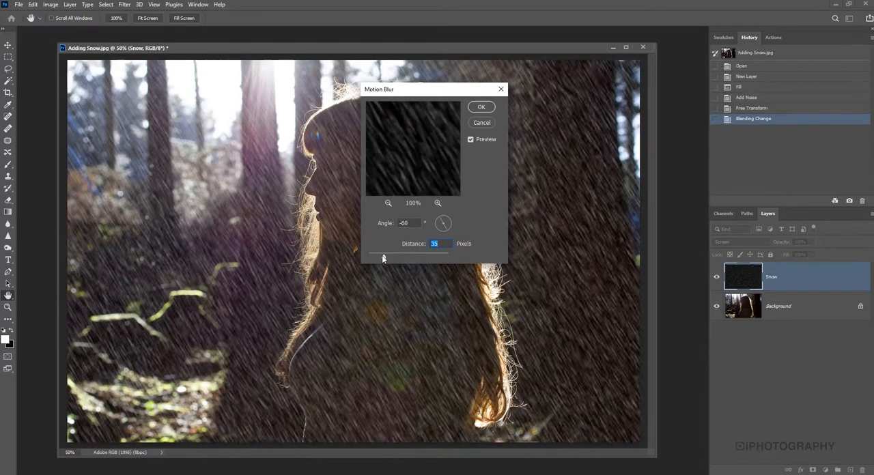
drag(383, 259, 379, 259)
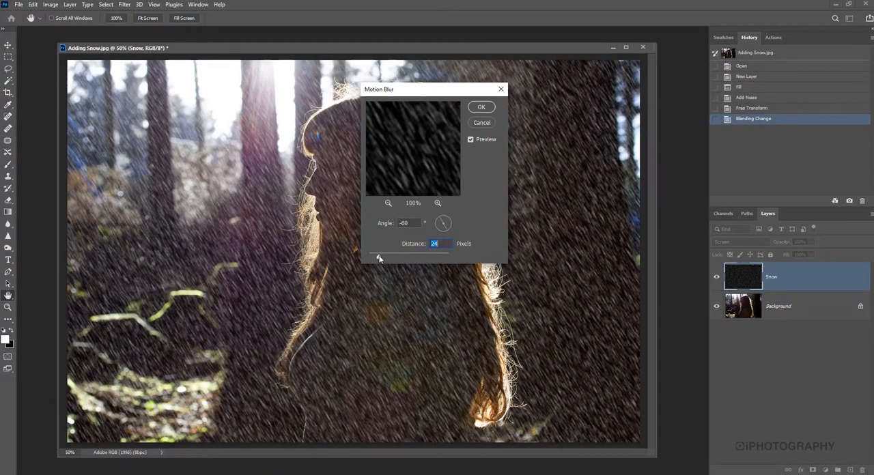
drag(379, 258, 369, 257)
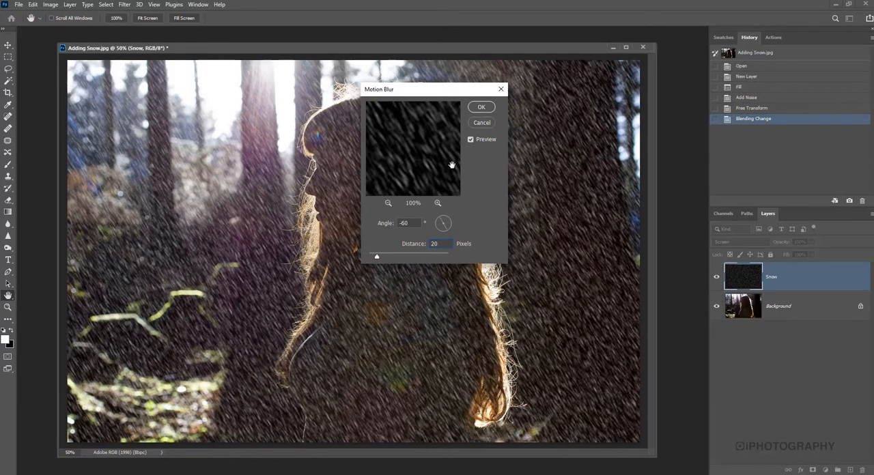
click(481, 107)
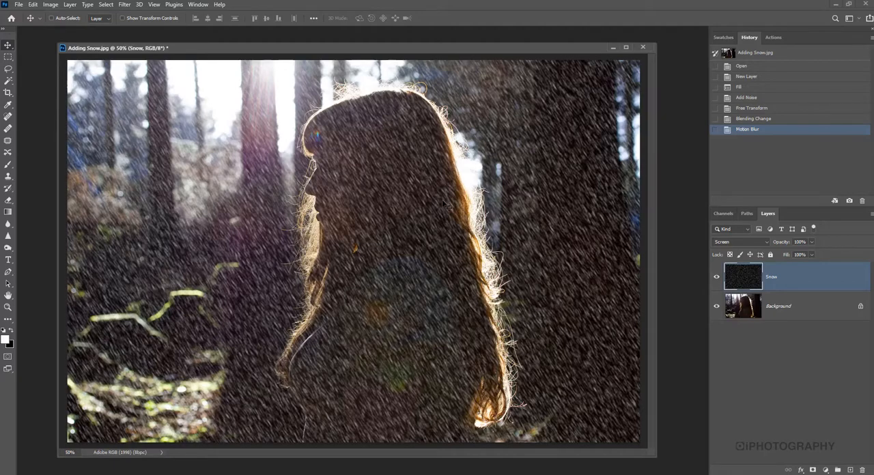
mouse_move(620, 227)
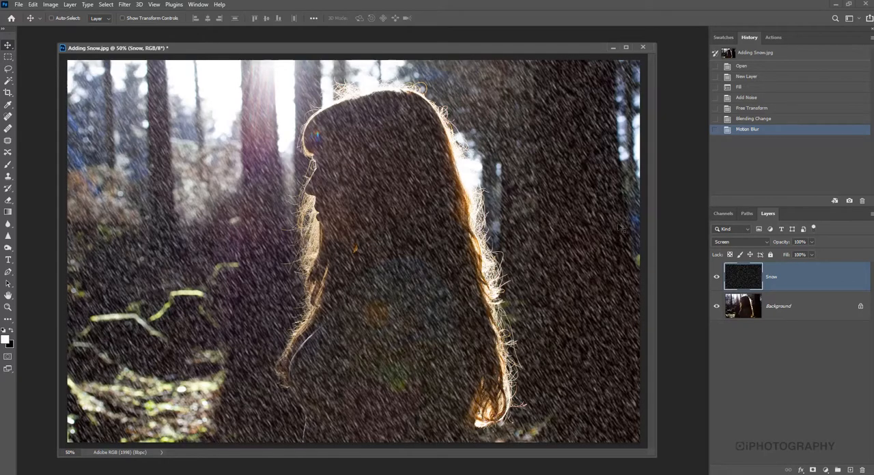
mouse_move(751, 273)
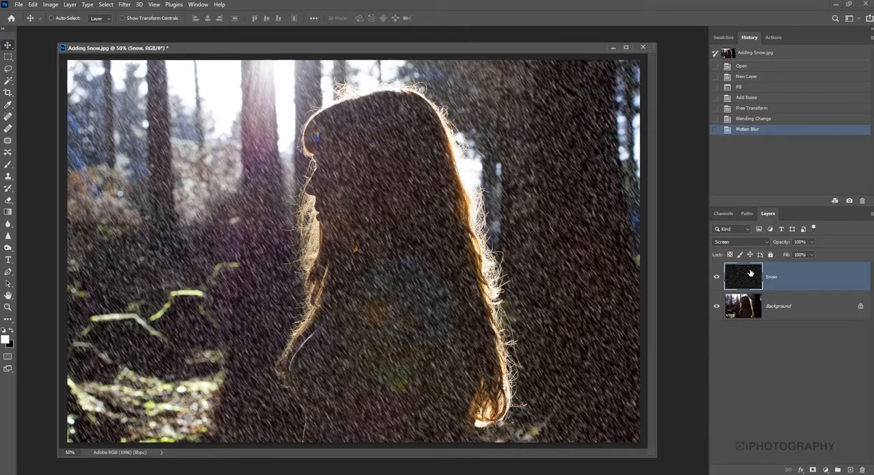
mouse_move(743, 277)
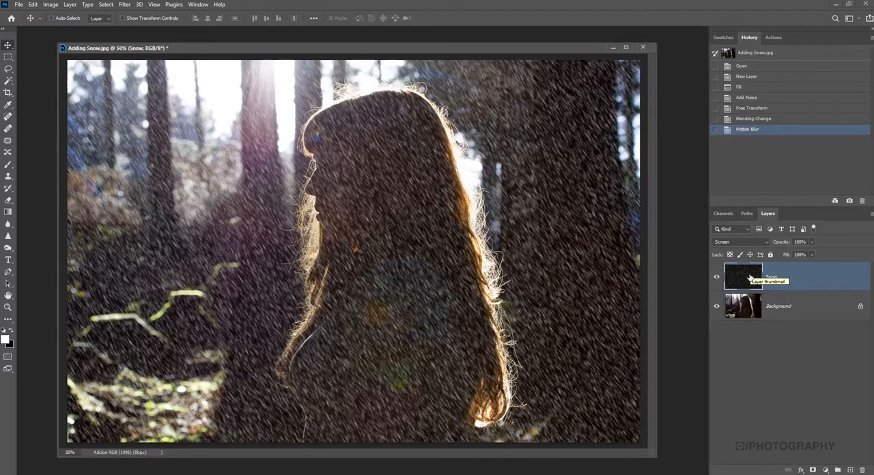
mouse_move(65, 4)
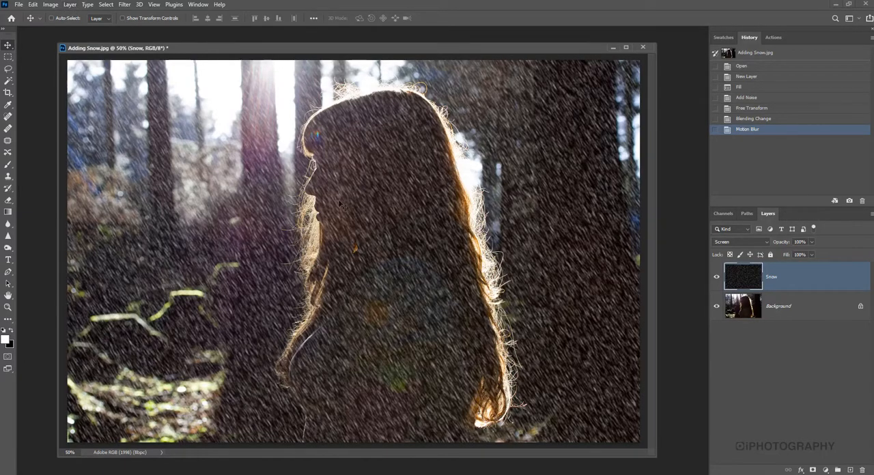
mouse_move(345, 162)
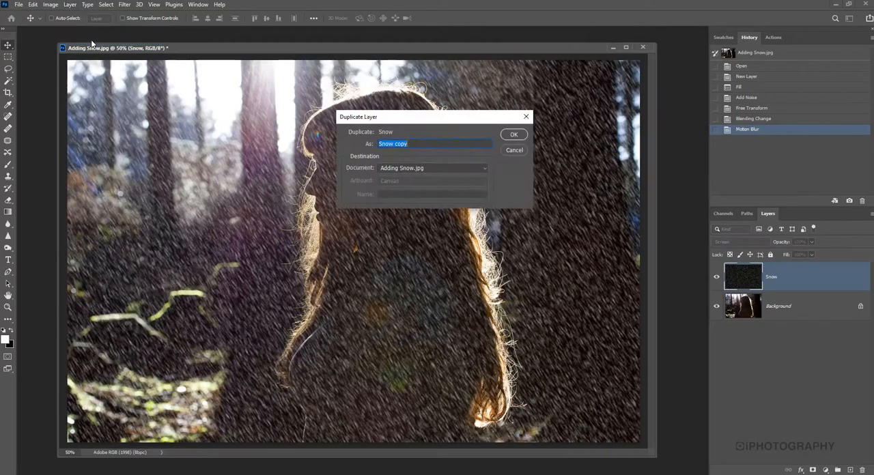
- Duplicate the Snow layer under the name 'Snow 2'
text(Sn)
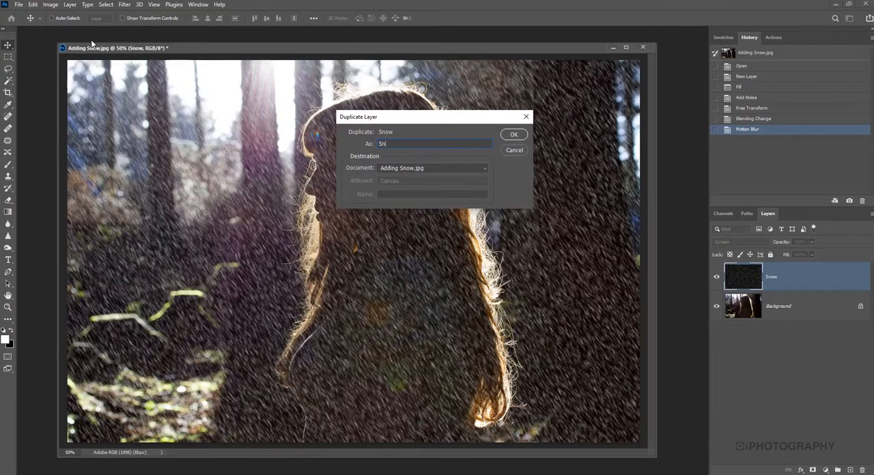
click(513, 134)
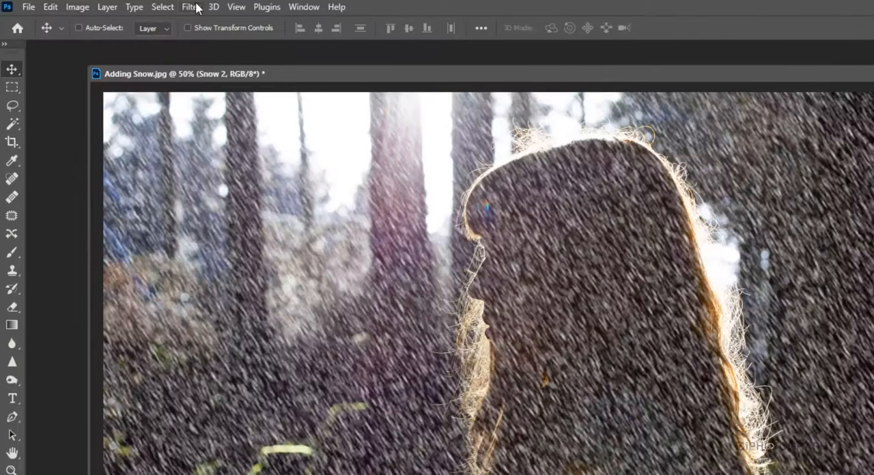
- Set up the Crystallize filter on Snow 2 with cell size 20
click(190, 6)
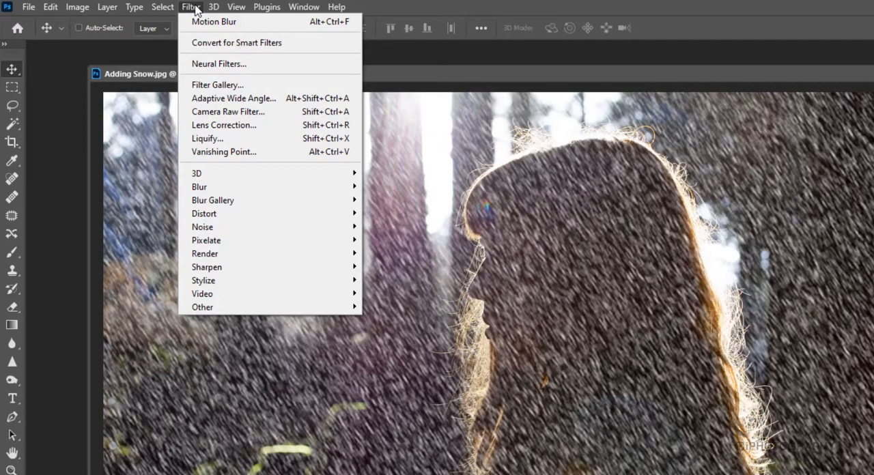
mouse_move(224, 125)
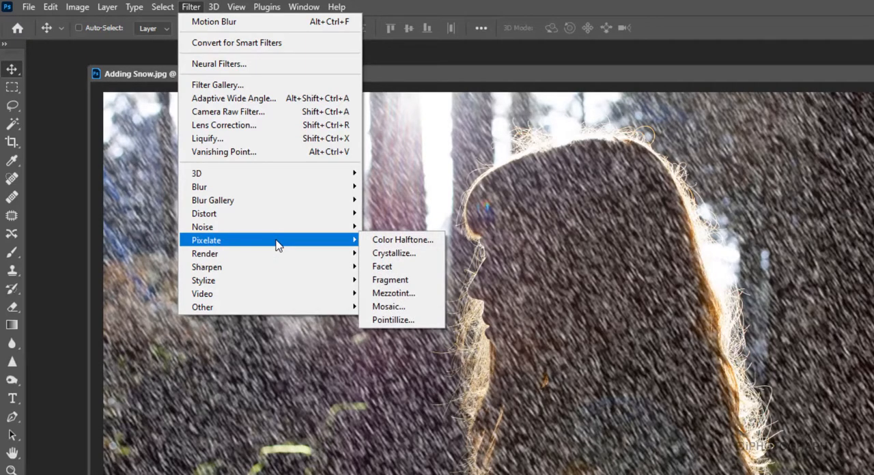
mouse_move(394, 253)
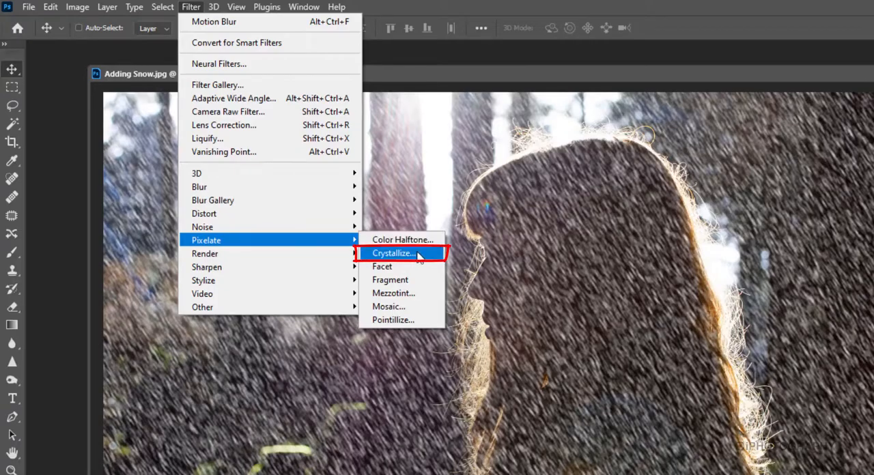
click(393, 253)
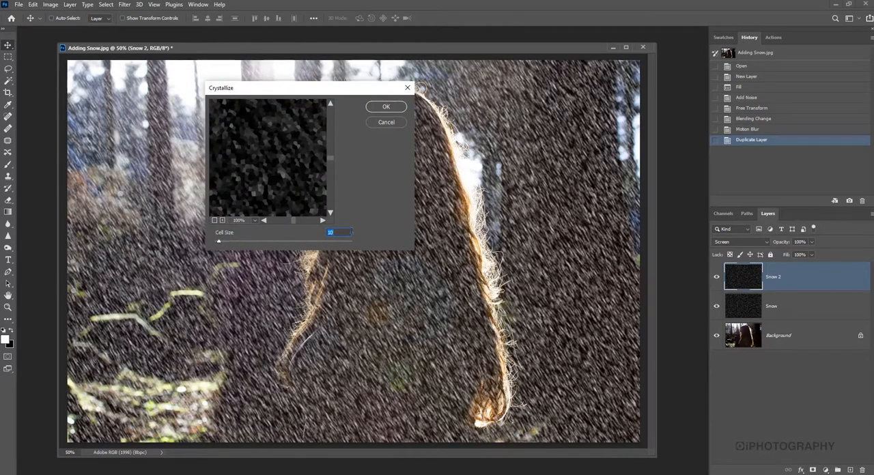
mouse_move(285, 183)
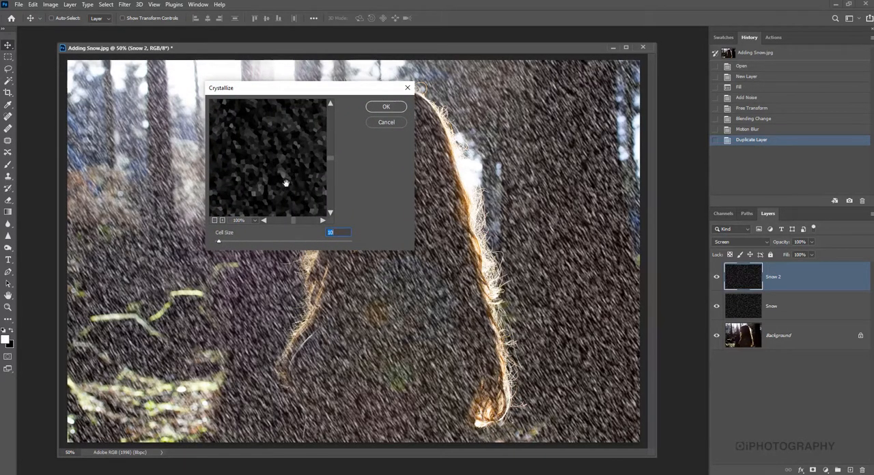
mouse_move(254, 159)
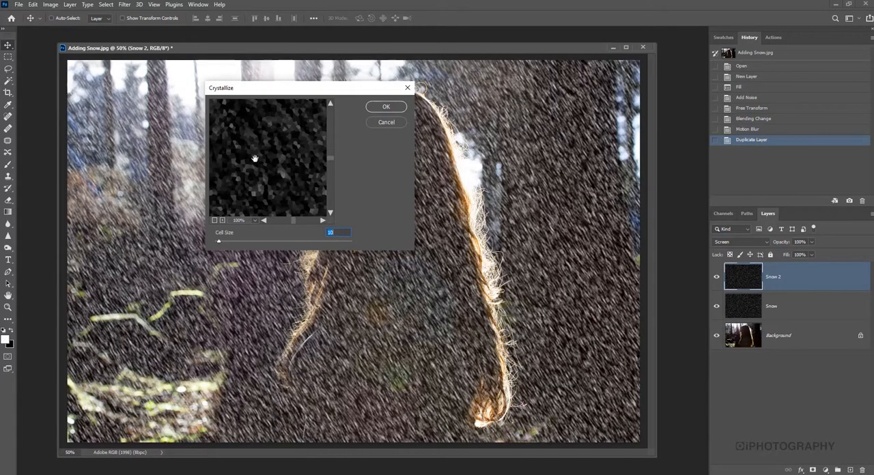
mouse_move(223, 249)
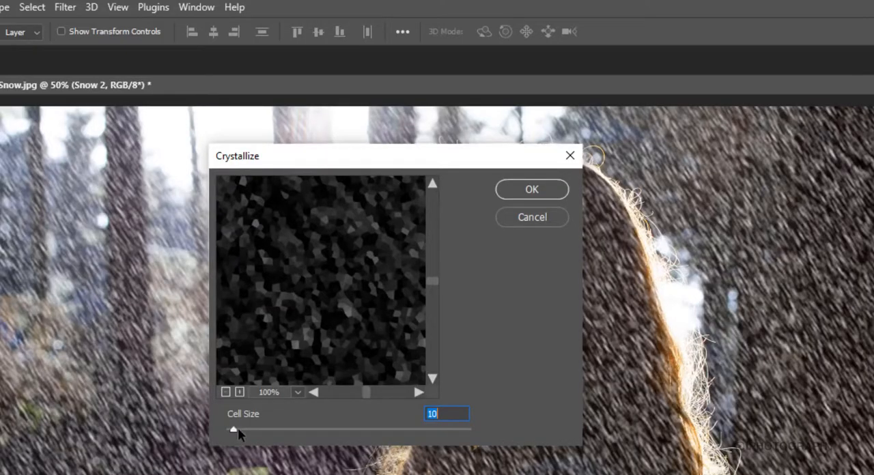
drag(233, 429, 247, 428)
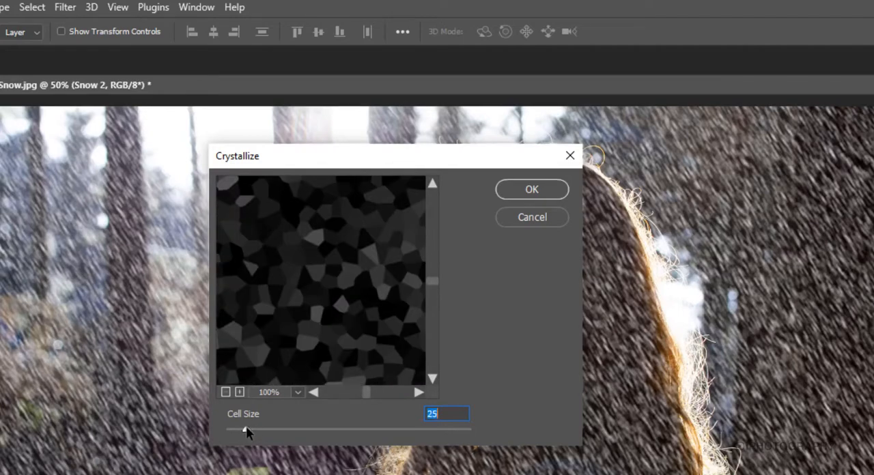
drag(245, 430, 239, 430)
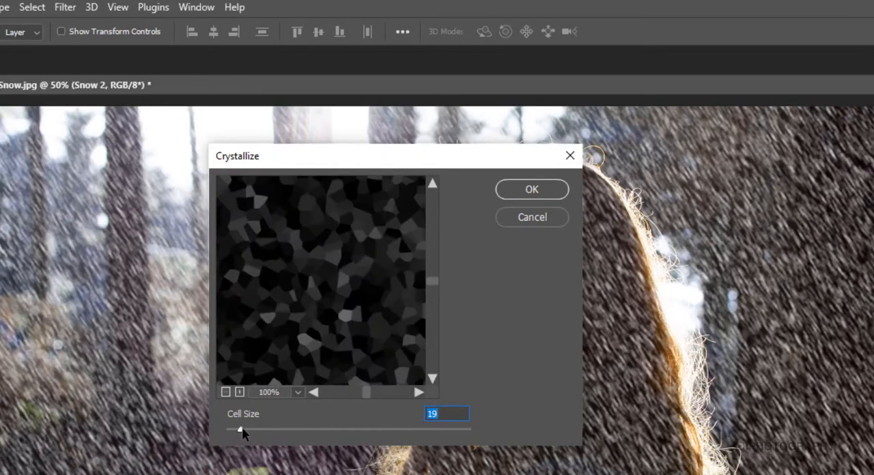
drag(240, 430, 252, 430)
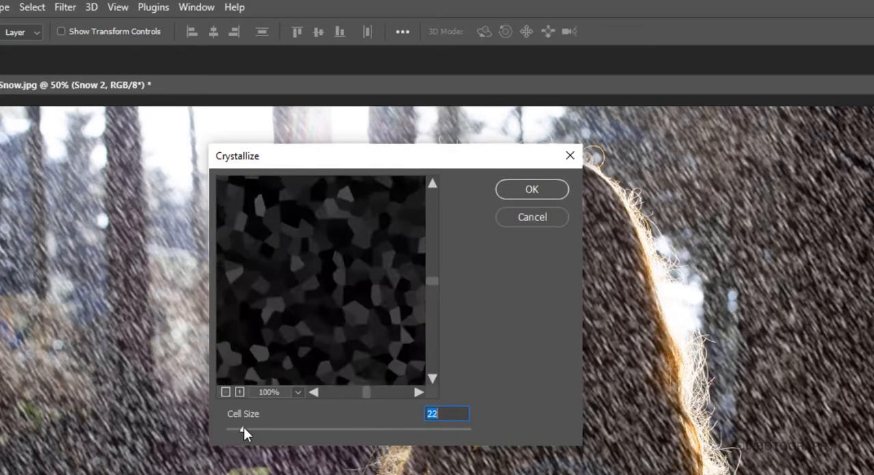
drag(245, 428, 241, 429)
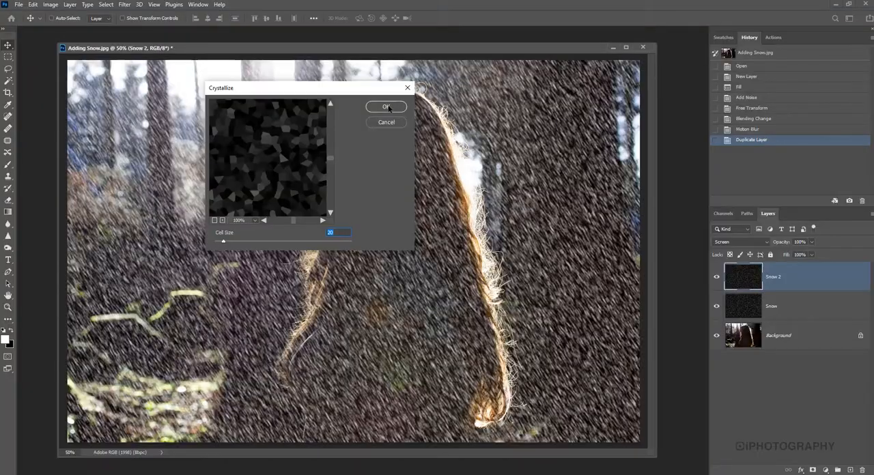
- Apply Crystallize, then motion-blur Snow 2 at -58° angle and 21 pixels
click(387, 106)
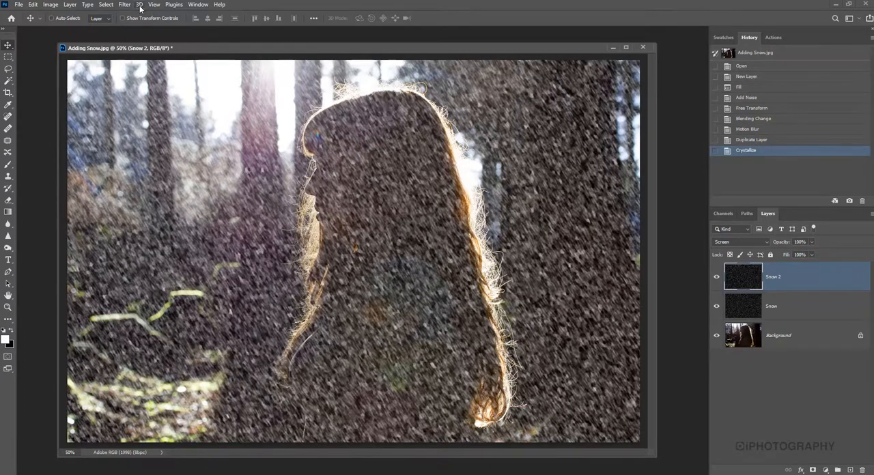
click(124, 4)
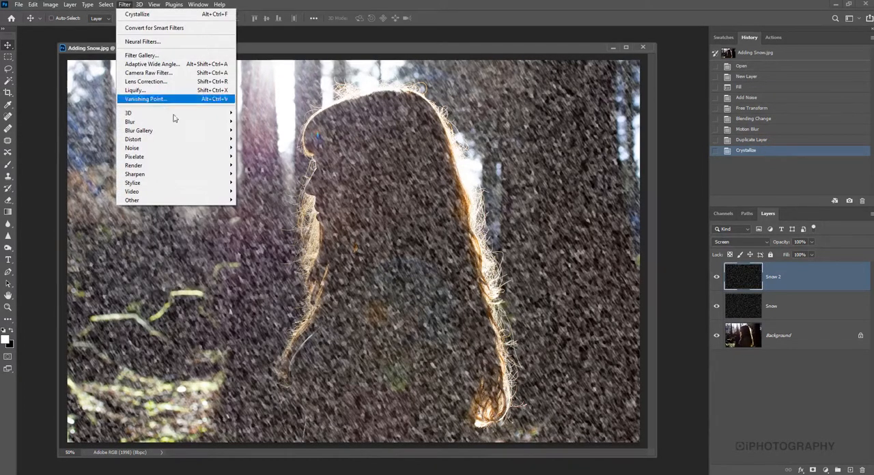
mouse_move(130, 121)
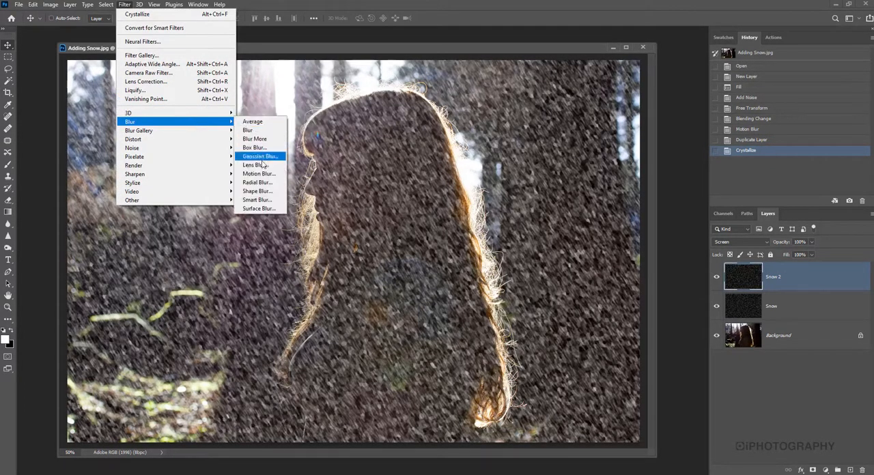
click(258, 174)
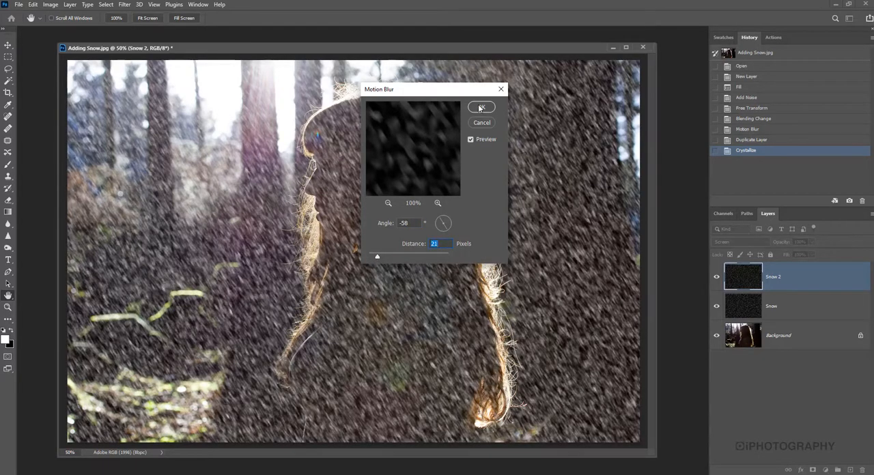
click(481, 107)
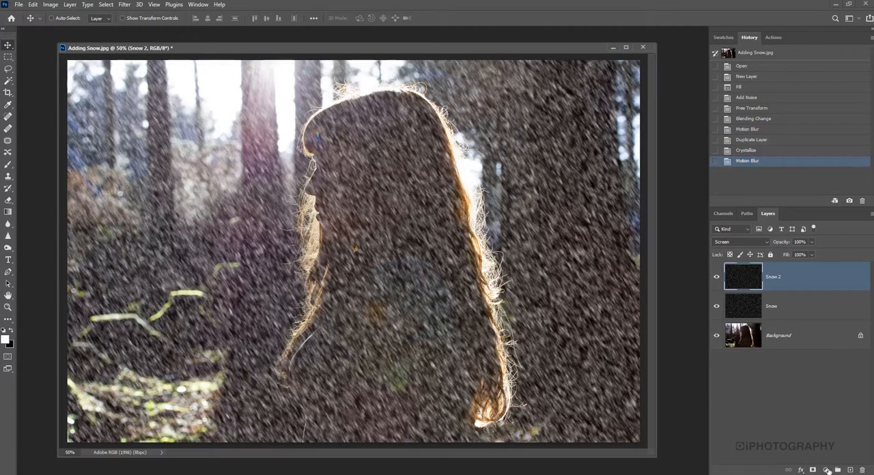
- Add a Levels adjustment clipped to Snow 2 with black input at 77
click(827, 469)
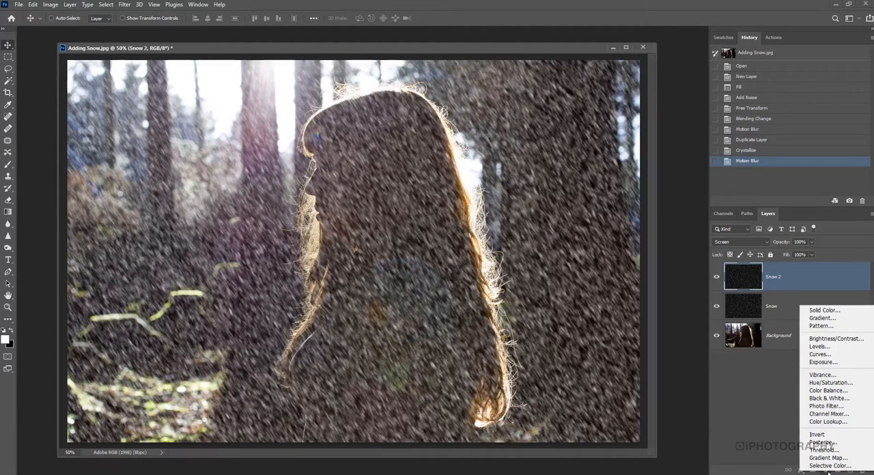
mouse_move(819, 346)
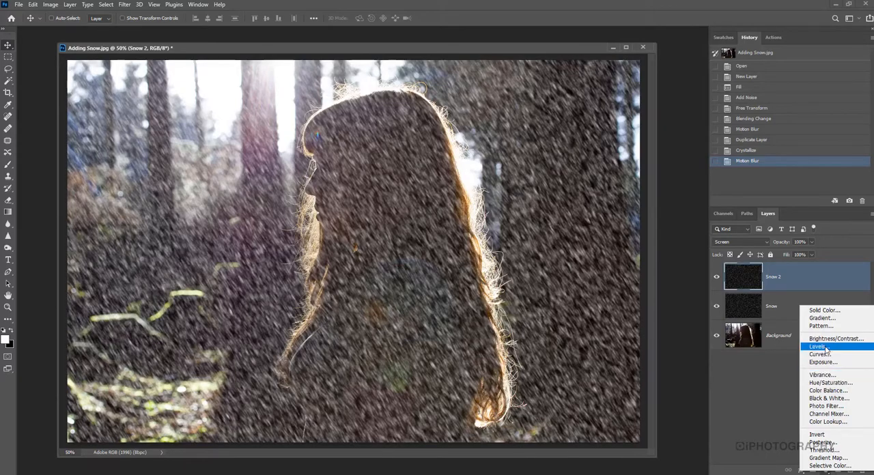
click(817, 346)
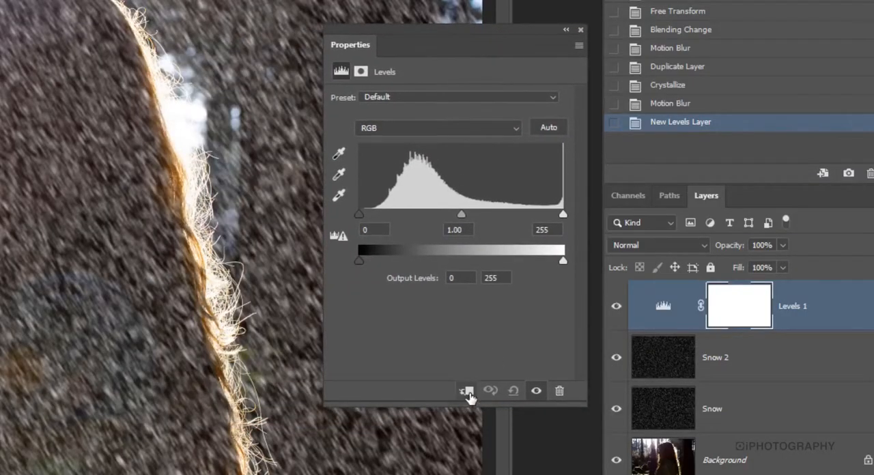
mouse_move(579, 335)
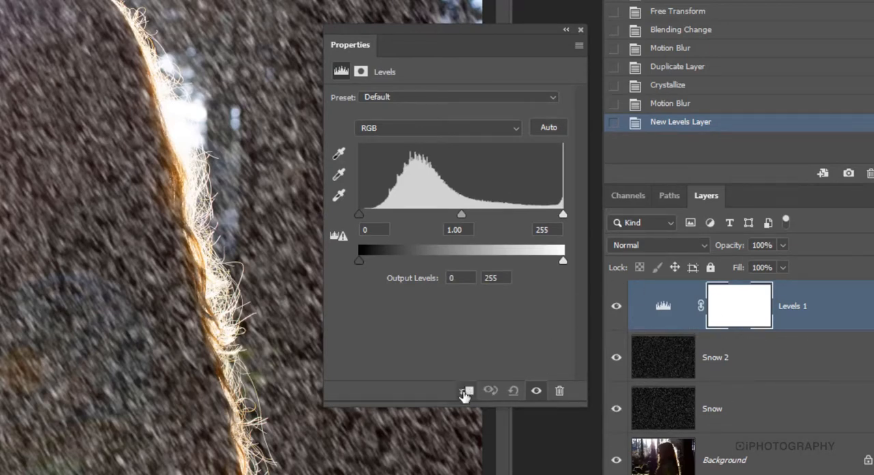
click(466, 391)
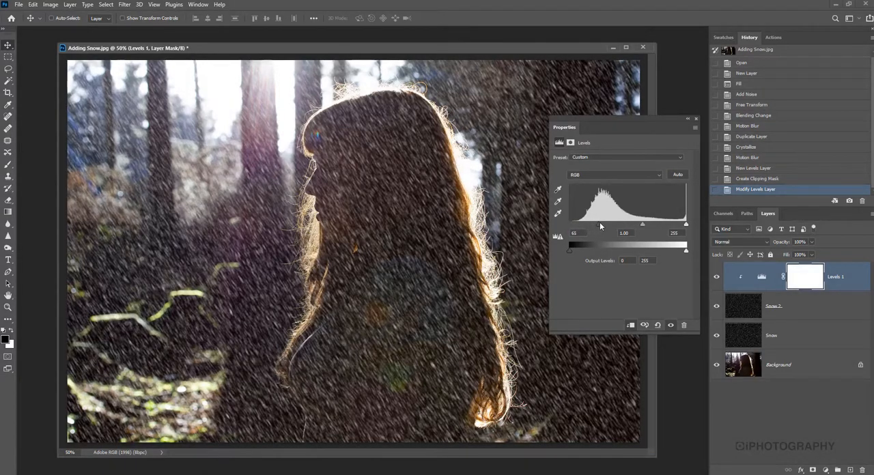
drag(574, 224, 603, 224)
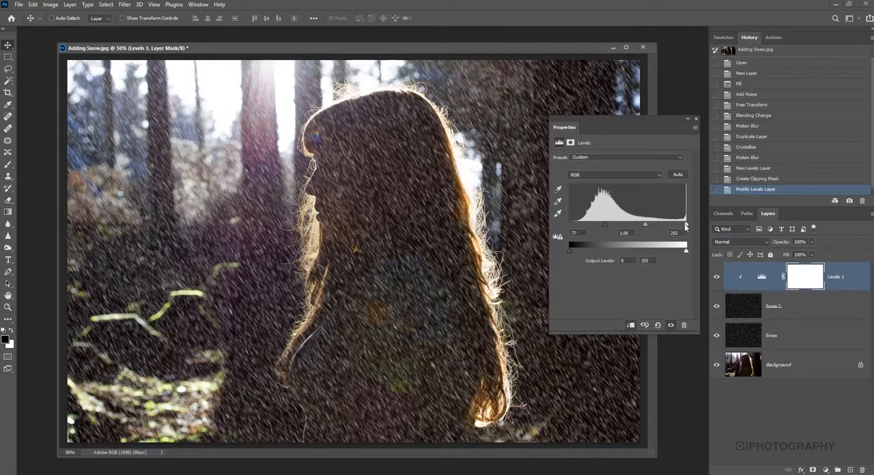
drag(684, 224, 621, 224)
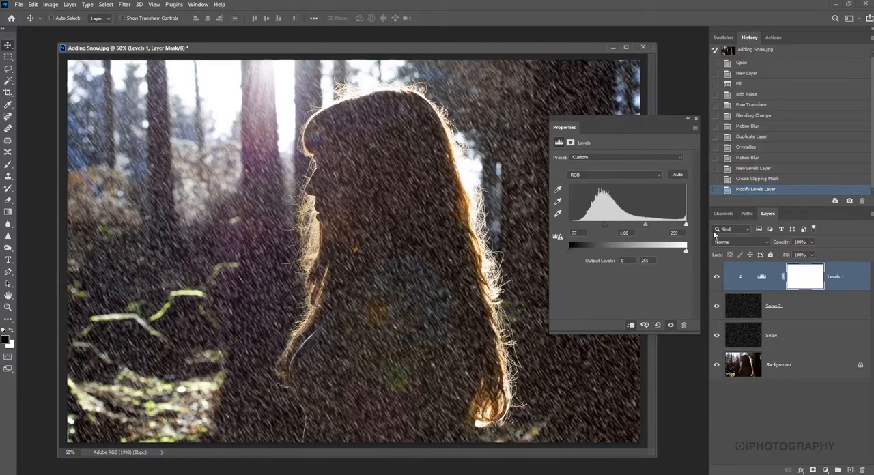
drag(604, 224, 645, 224)
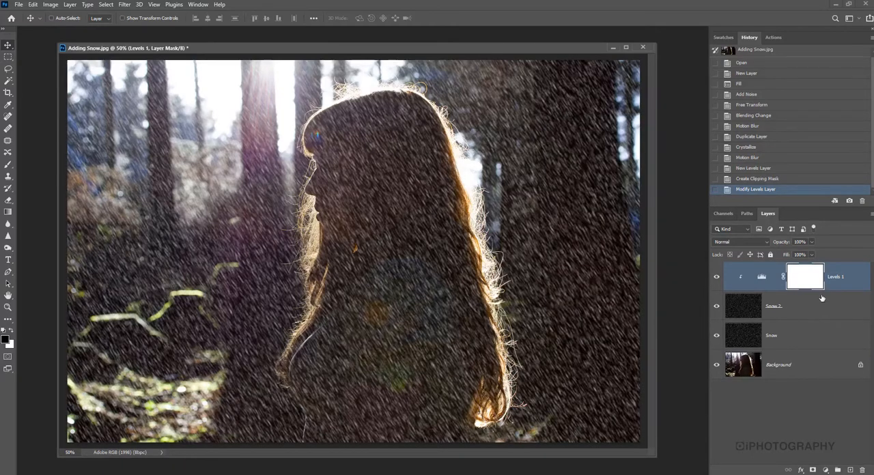
mouse_move(810, 344)
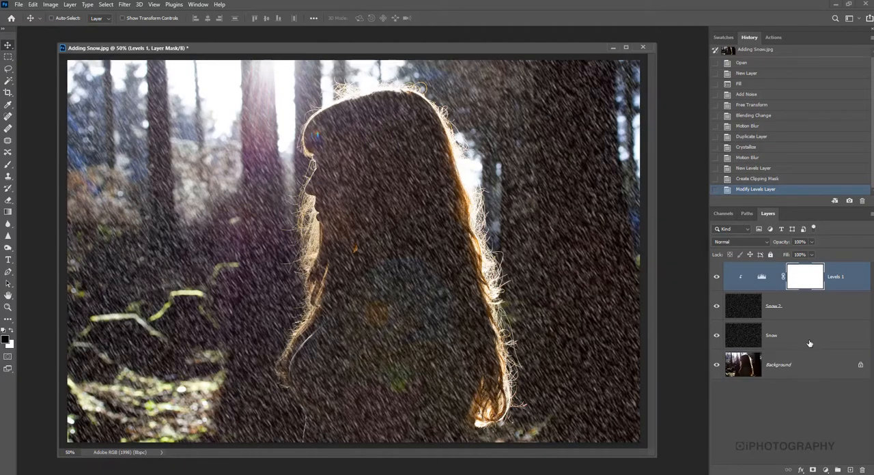
- On the Snow layer's mask, paint out the snow over the girl's head, face, shoulder and chest
click(771, 335)
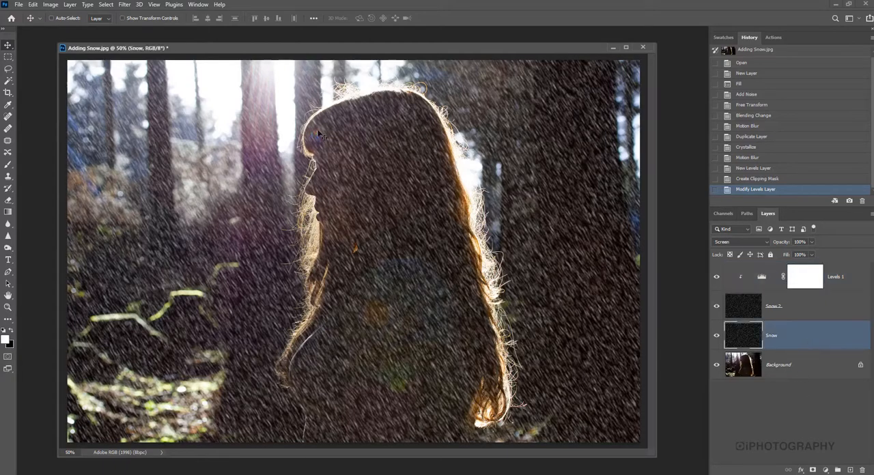
mouse_move(427, 162)
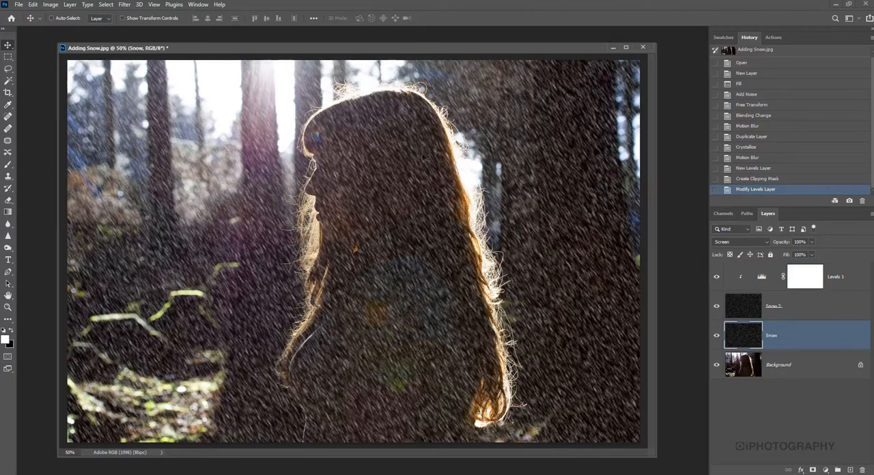
mouse_move(665, 392)
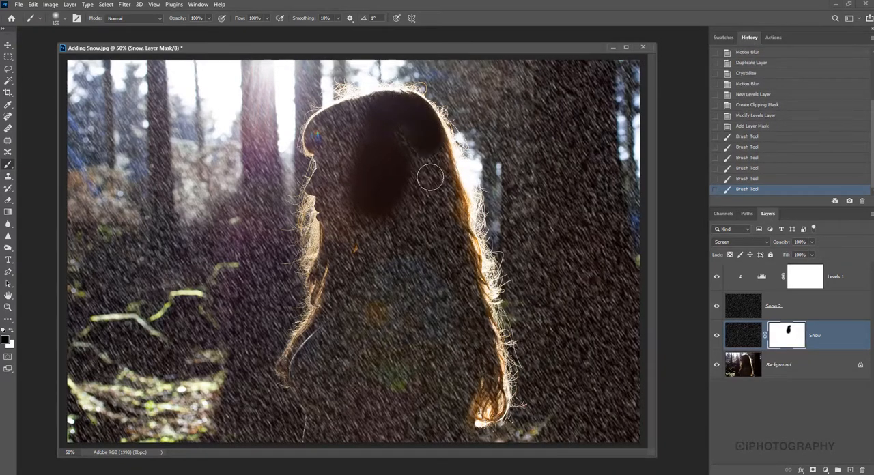
drag(431, 178, 398, 123)
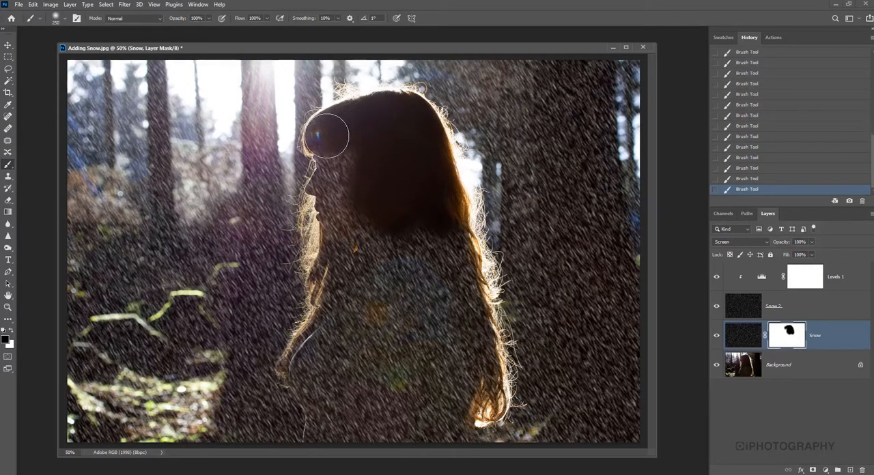
drag(328, 137, 332, 229)
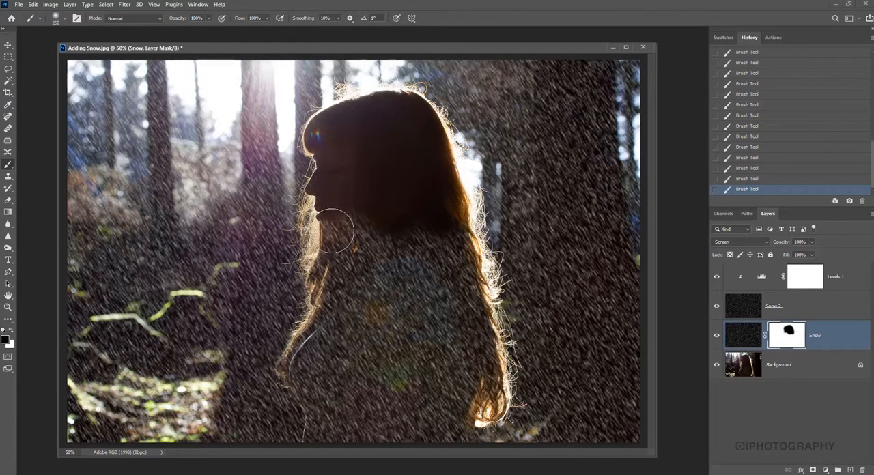
drag(335, 228, 440, 317)
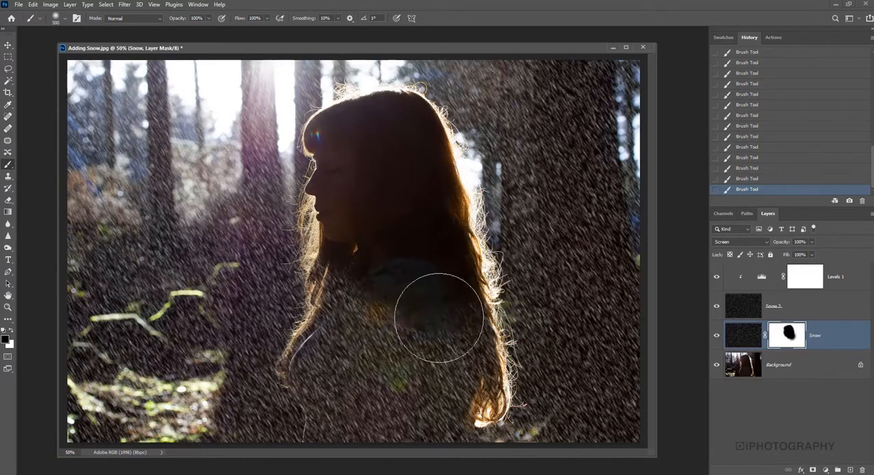
drag(441, 318, 426, 416)
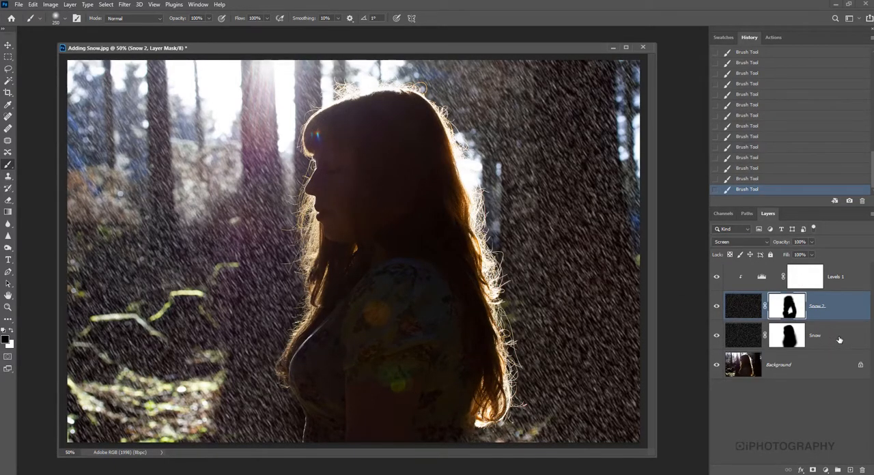
- Set the Snow layer's opacity to 75%
click(814, 335)
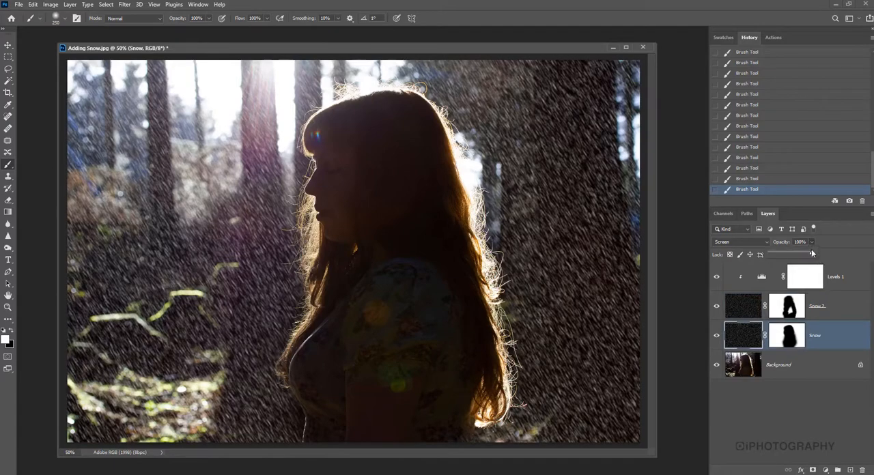
drag(816, 254, 804, 254)
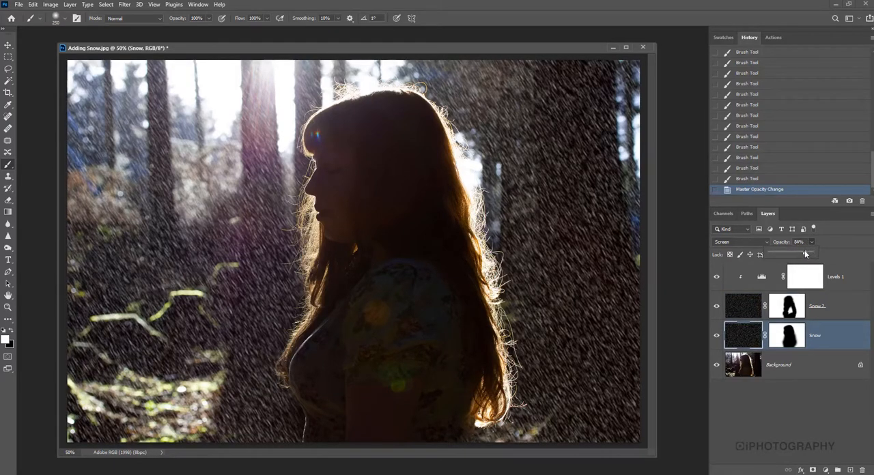
drag(808, 254, 801, 253)
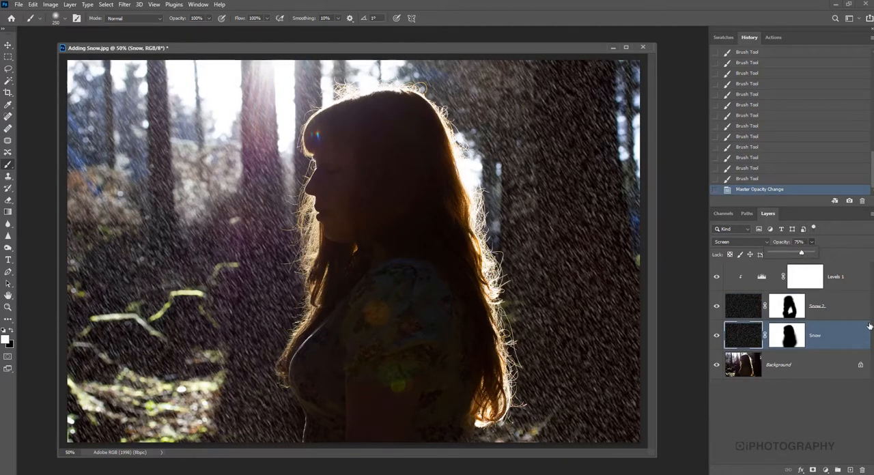
- Set the Snow 2 layer's opacity to 75% as well
click(818, 305)
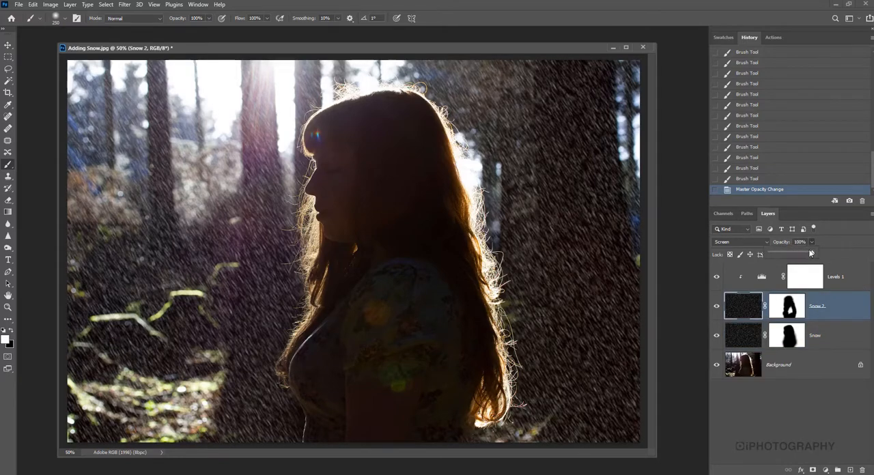
drag(806, 254, 800, 254)
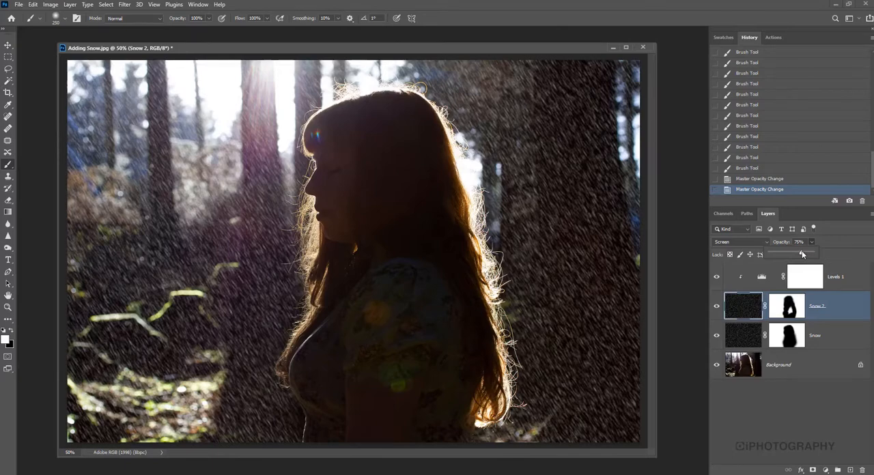
click(8, 47)
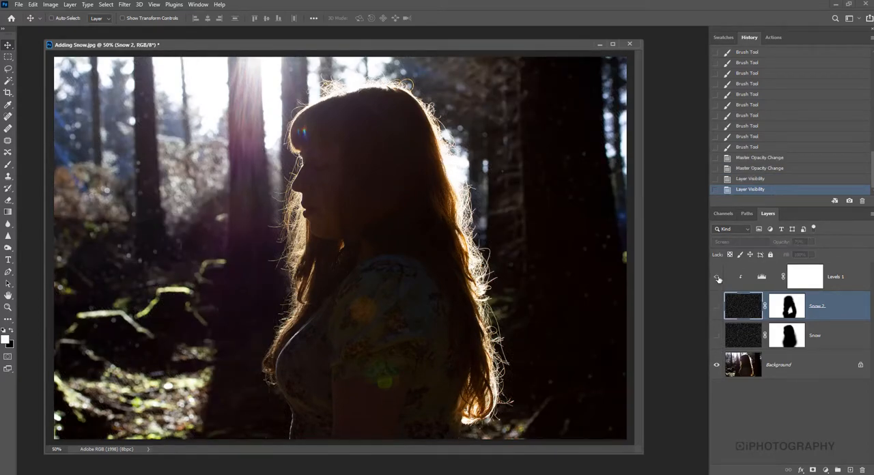
- Hide the Levels 1 adjustment and toggle the Snow layer's visibility for a before/after comparison
click(717, 277)
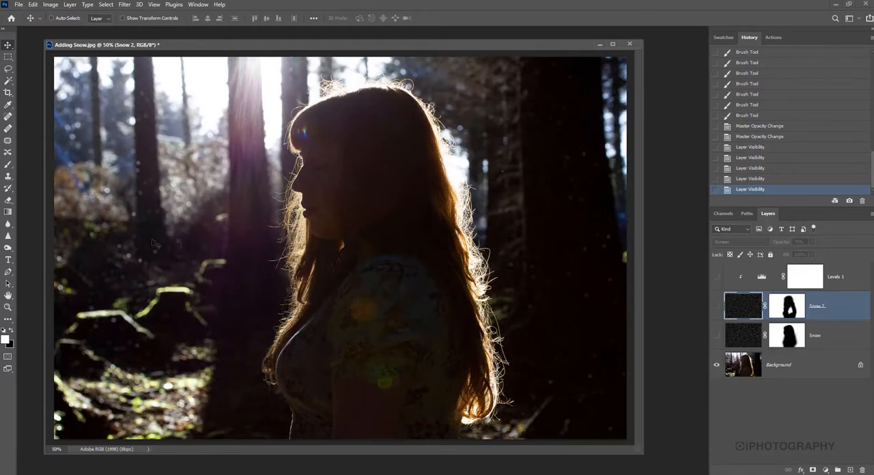
mouse_move(157, 250)
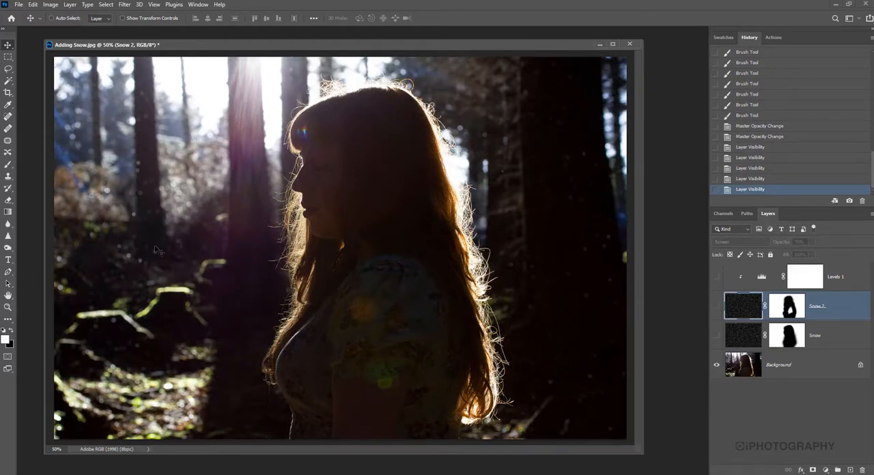
click(717, 335)
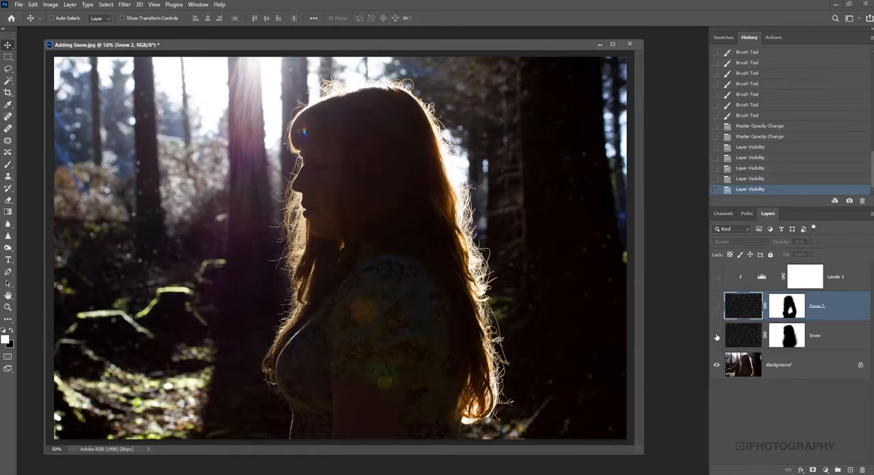